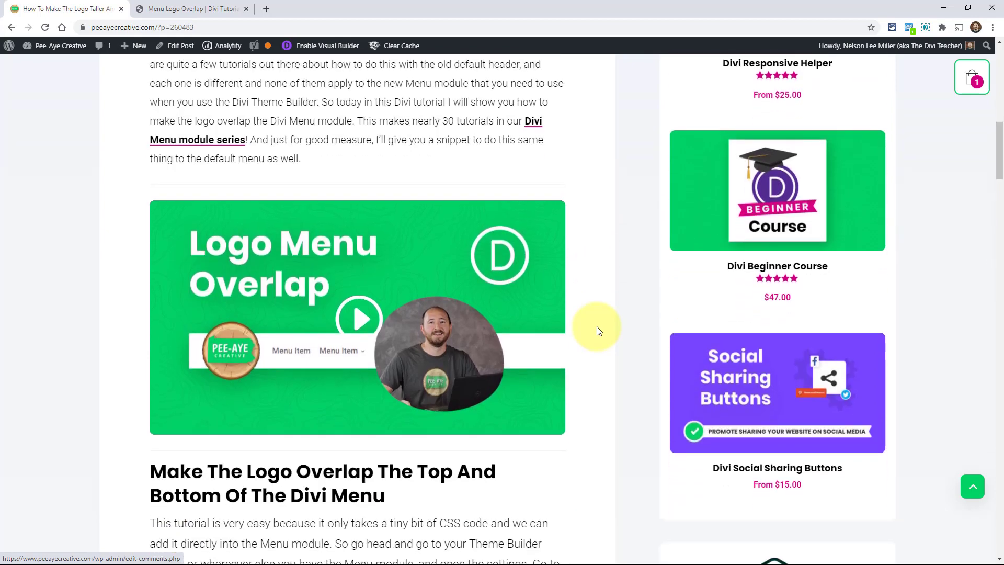
Step: Read down to the tutorial's margin CSS snippet, then bring the demo menu site forward
scroll(down, 3)
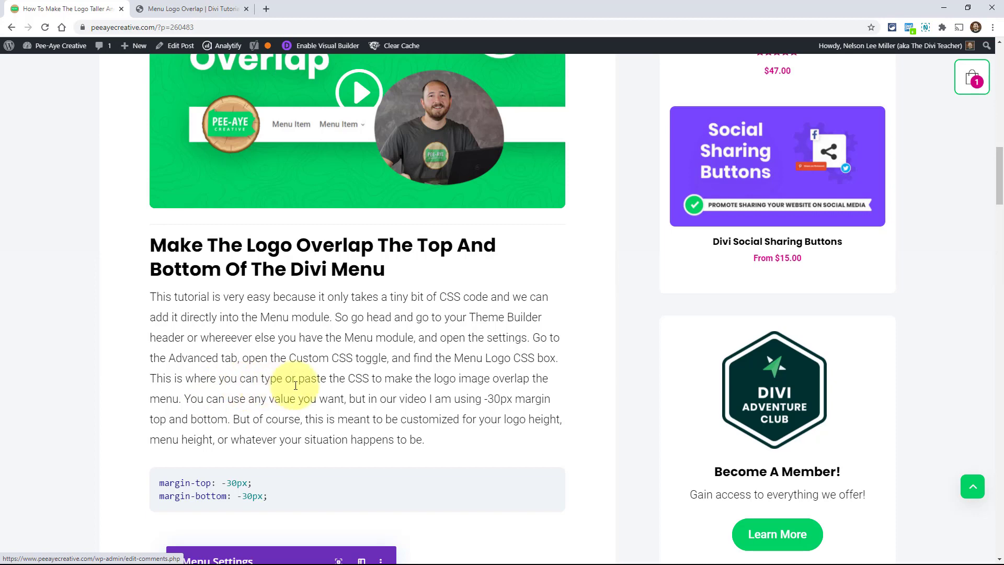
click(191, 8)
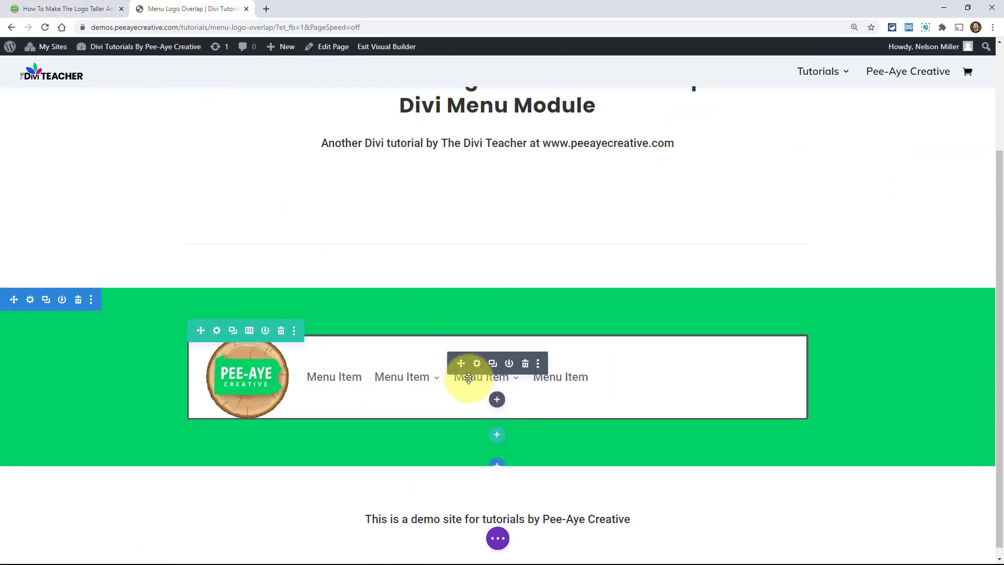
mouse_move(822, 325)
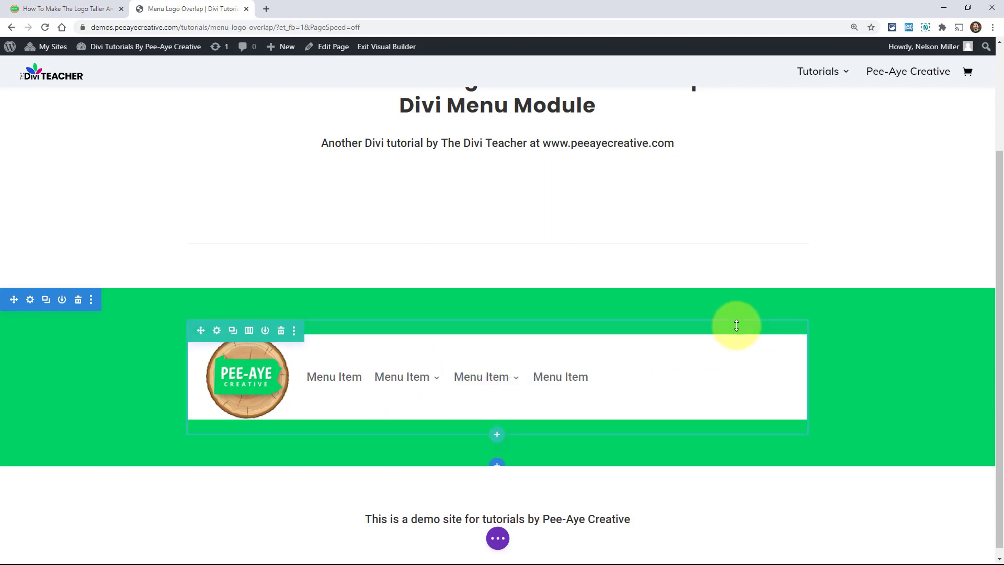
mouse_move(476, 369)
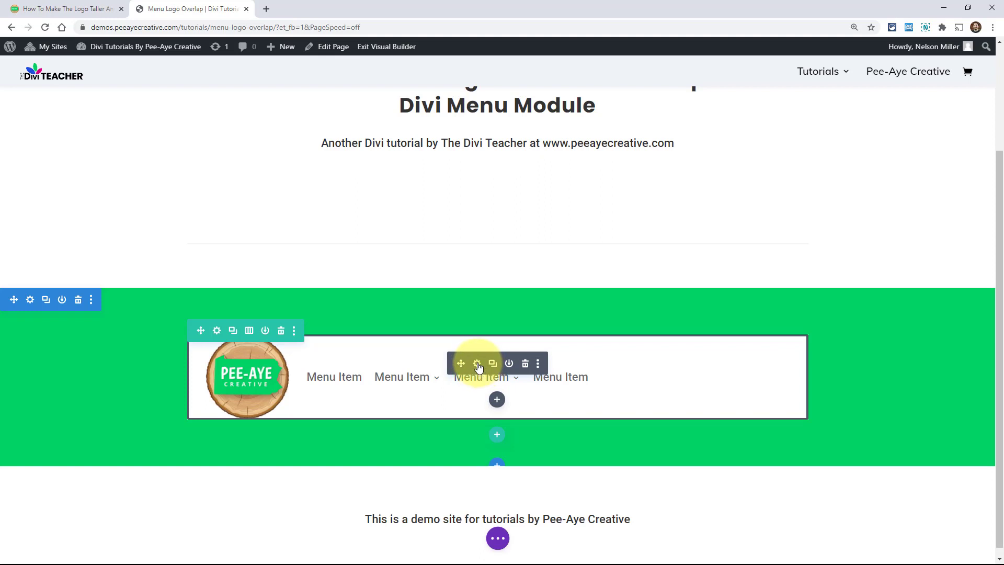
Step: In the menu module's Logo settings, remove the round logo image
click(477, 363)
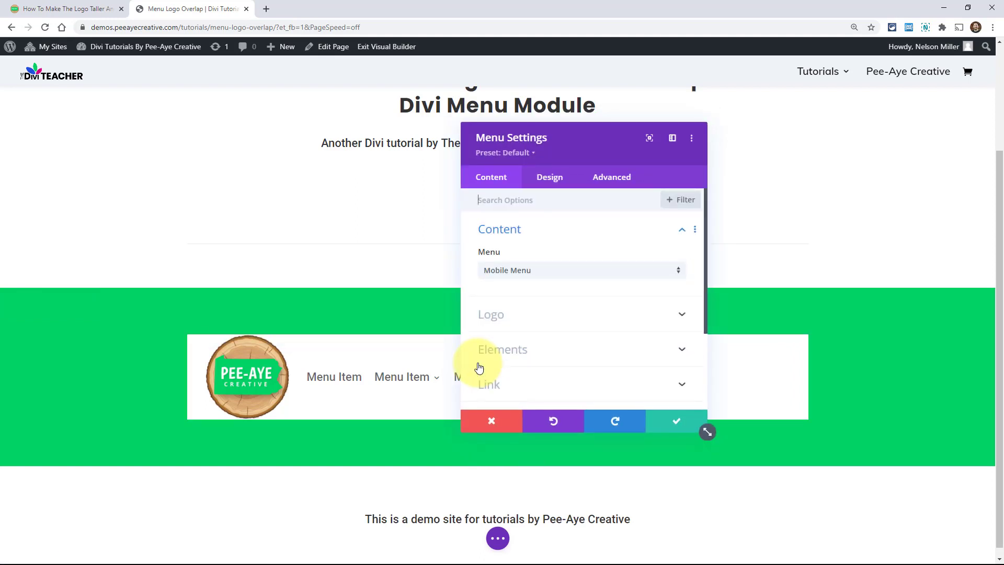
mouse_move(493, 272)
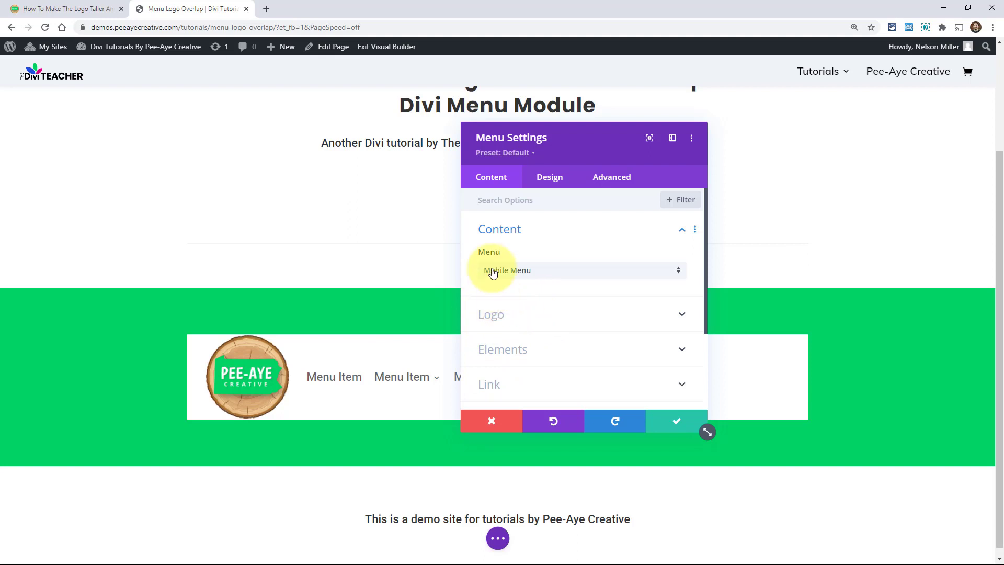
mouse_move(493, 313)
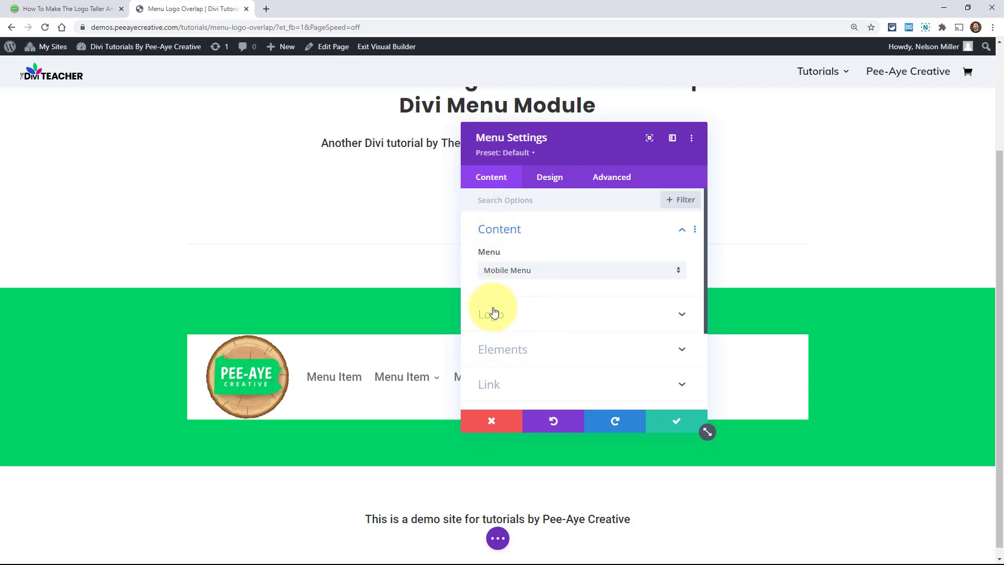
click(492, 314)
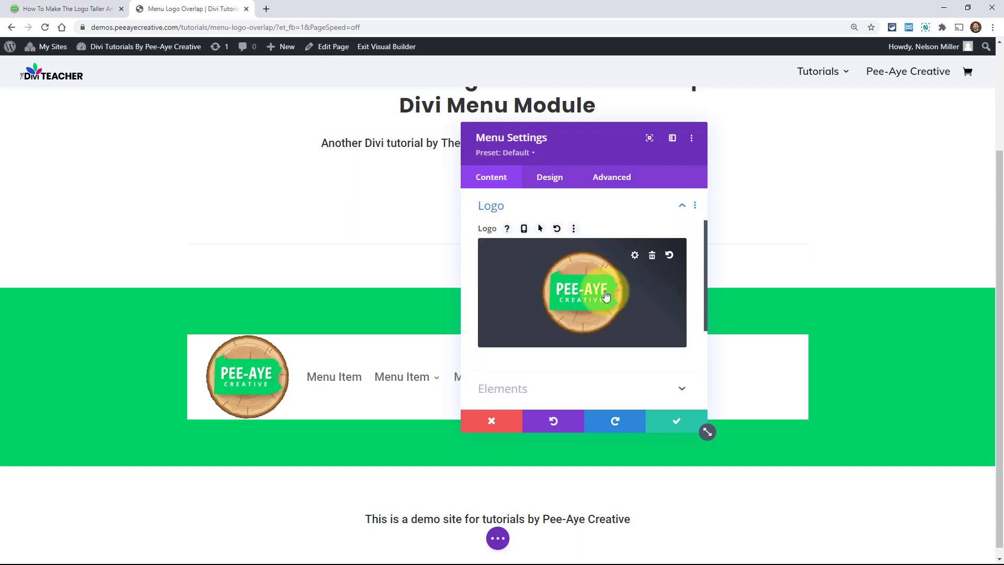
mouse_move(634, 274)
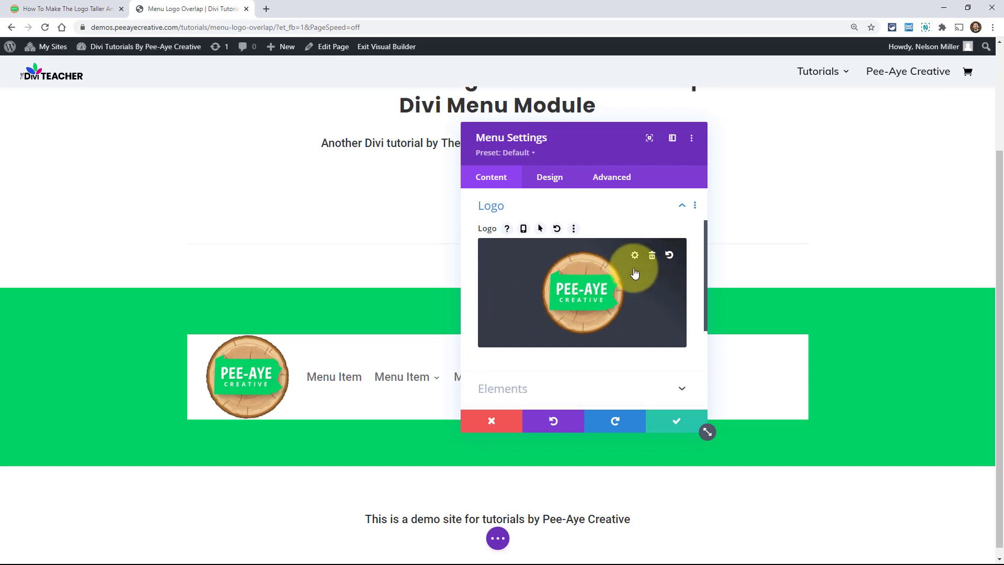
click(652, 254)
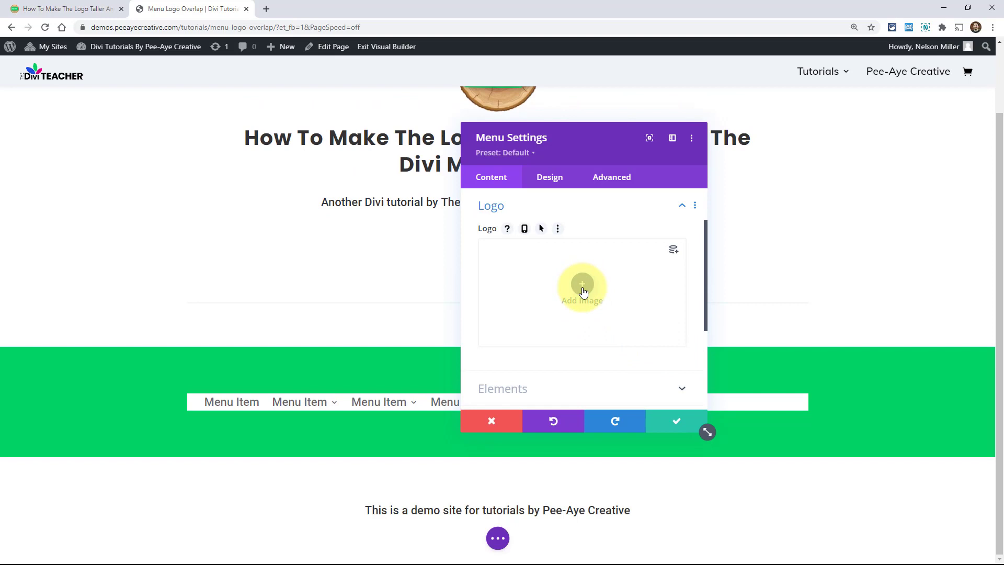
mouse_move(673, 250)
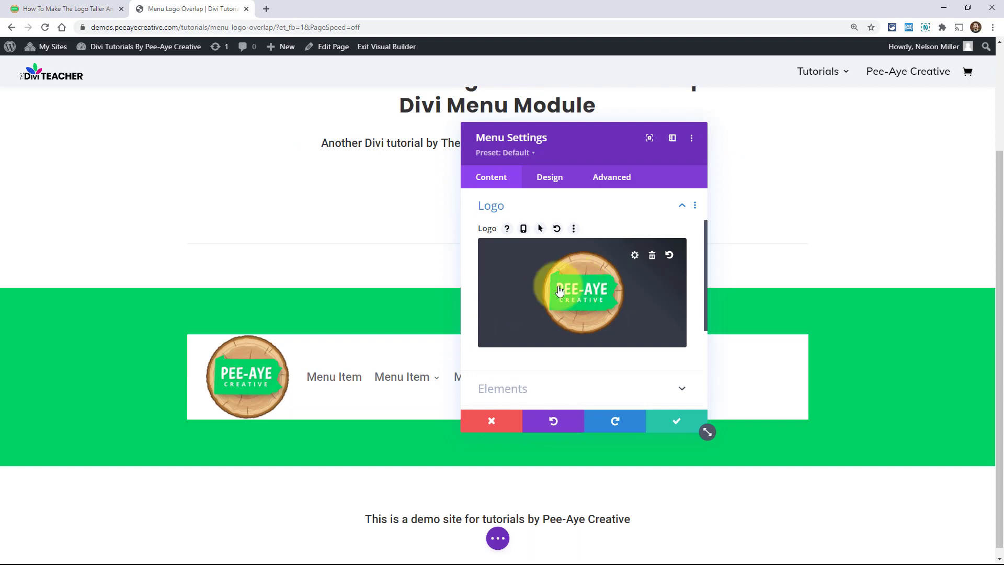
mouse_move(609, 268)
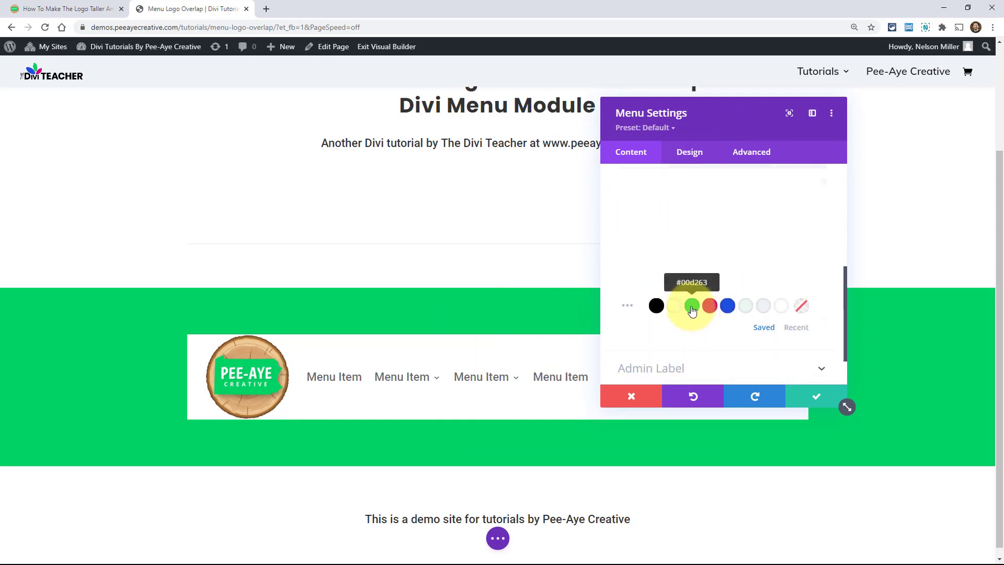
Step: Try a green menu background, revert it to white, and show the menu's Advanced options
click(691, 306)
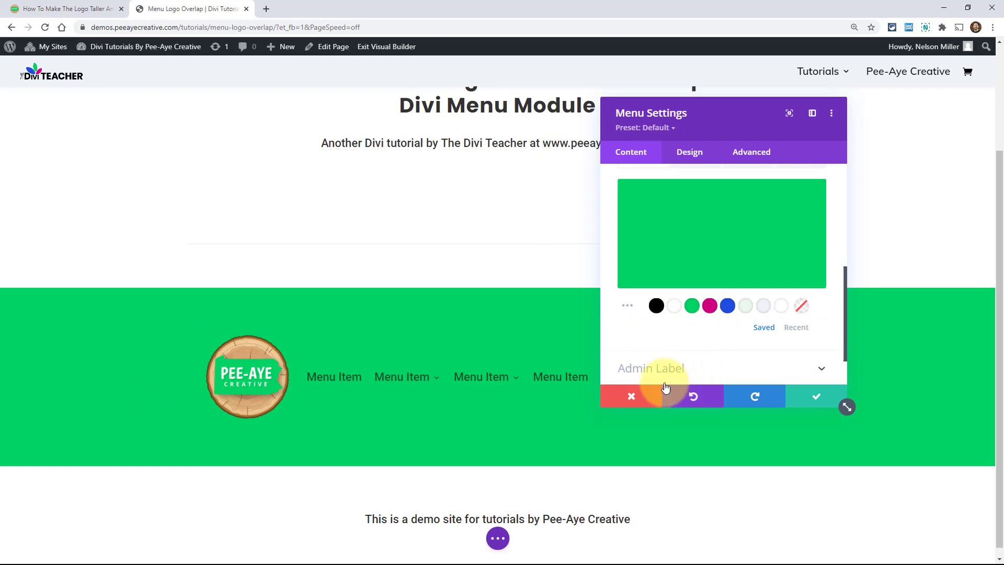
click(762, 305)
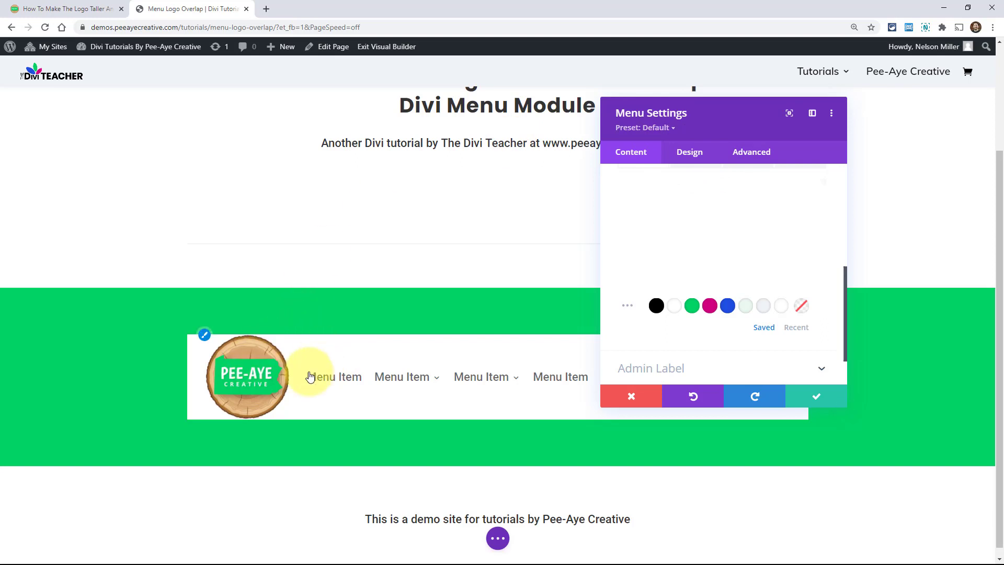
click(751, 151)
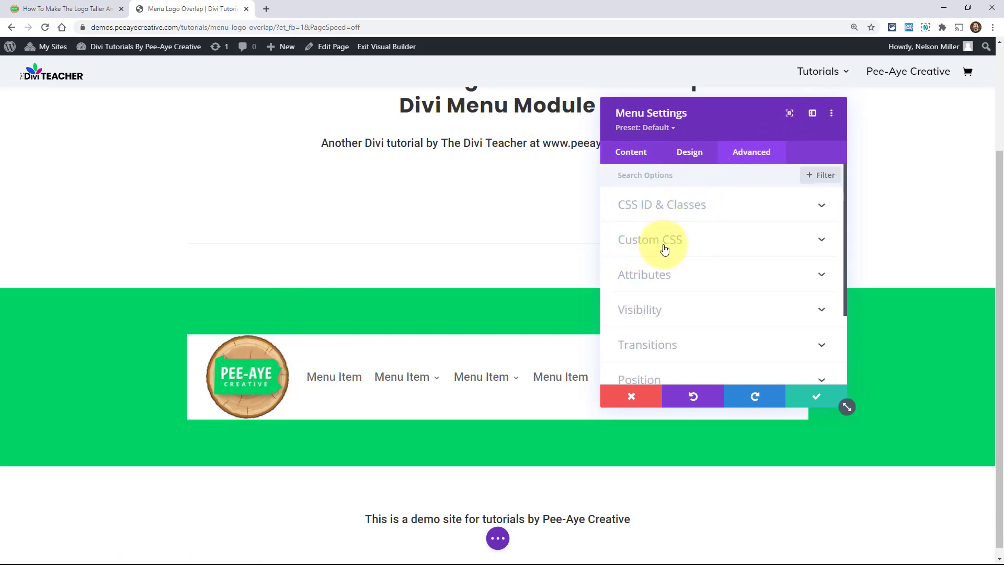
Step: Expand Custom CSS to the empty Menu Logo box, then return to the tutorial snippet
click(650, 239)
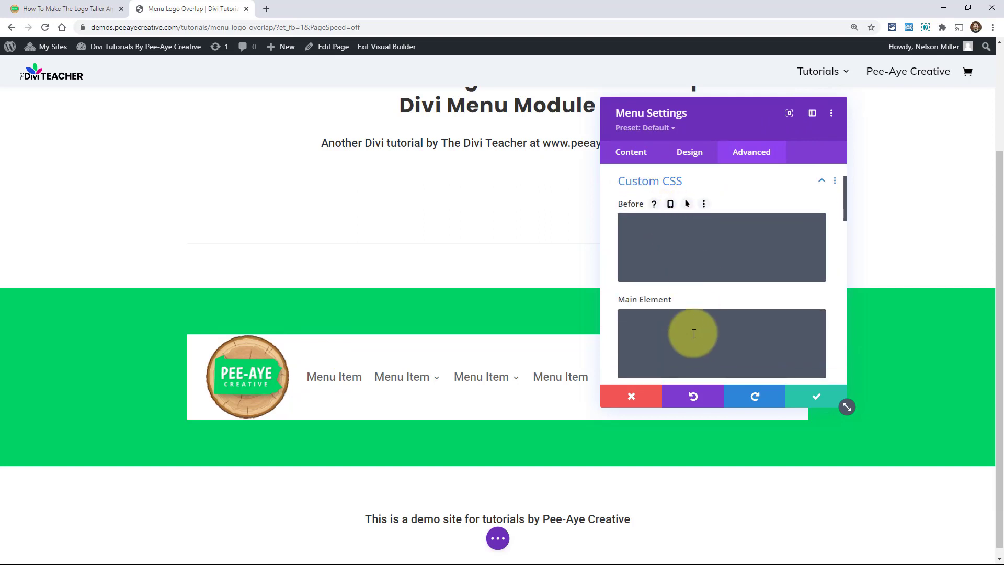
scroll(down, 3)
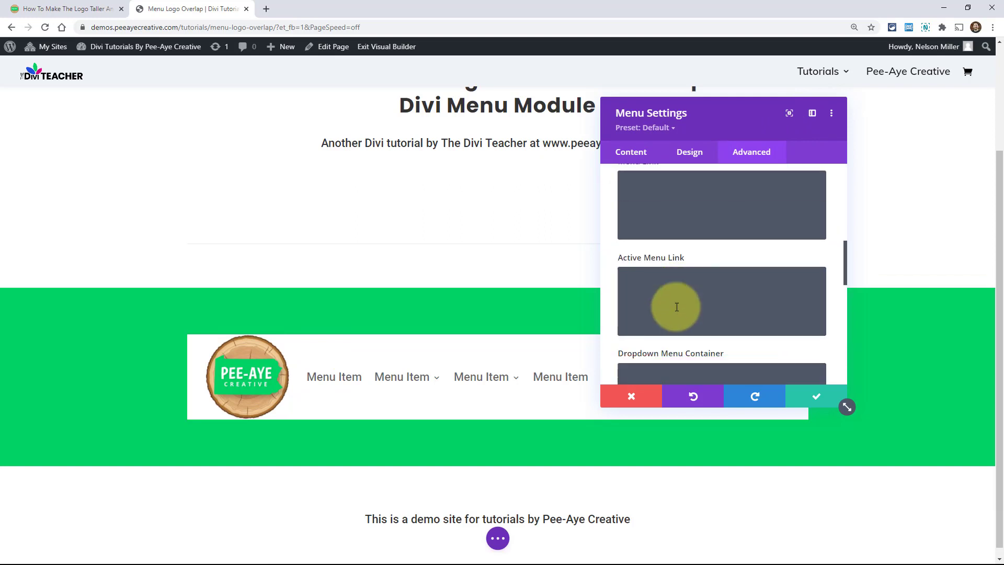
scroll(down, 3)
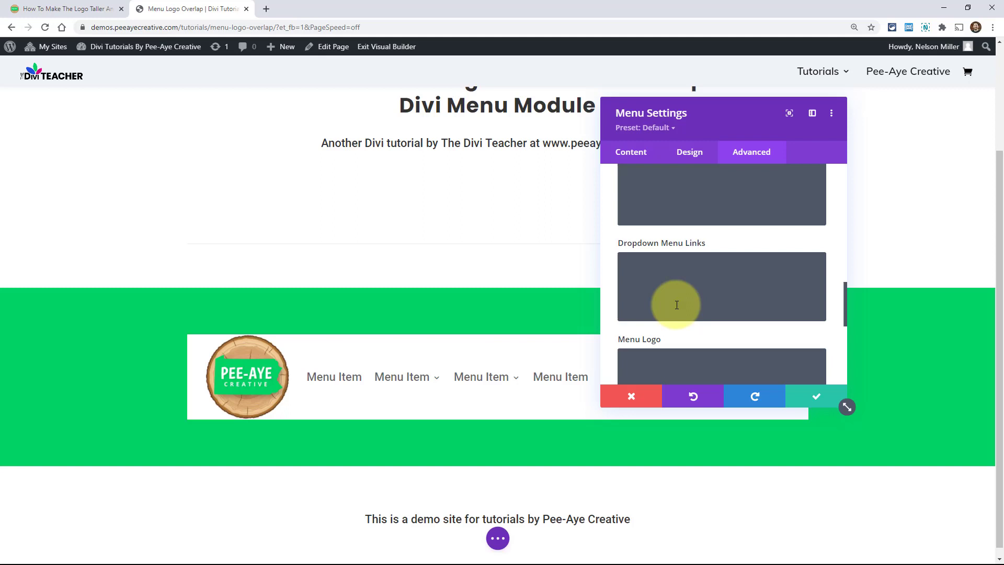
scroll(down, 3)
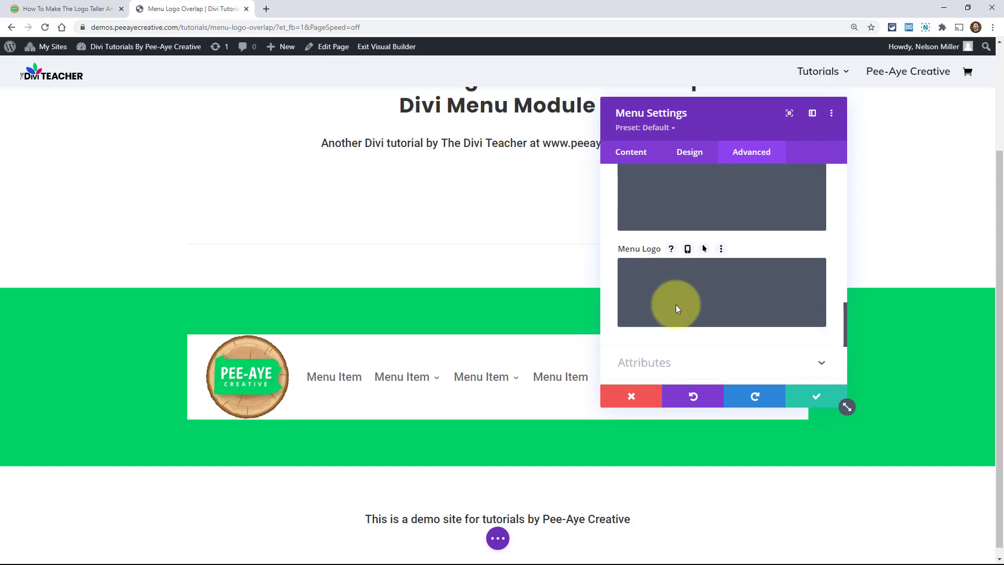
mouse_move(687, 249)
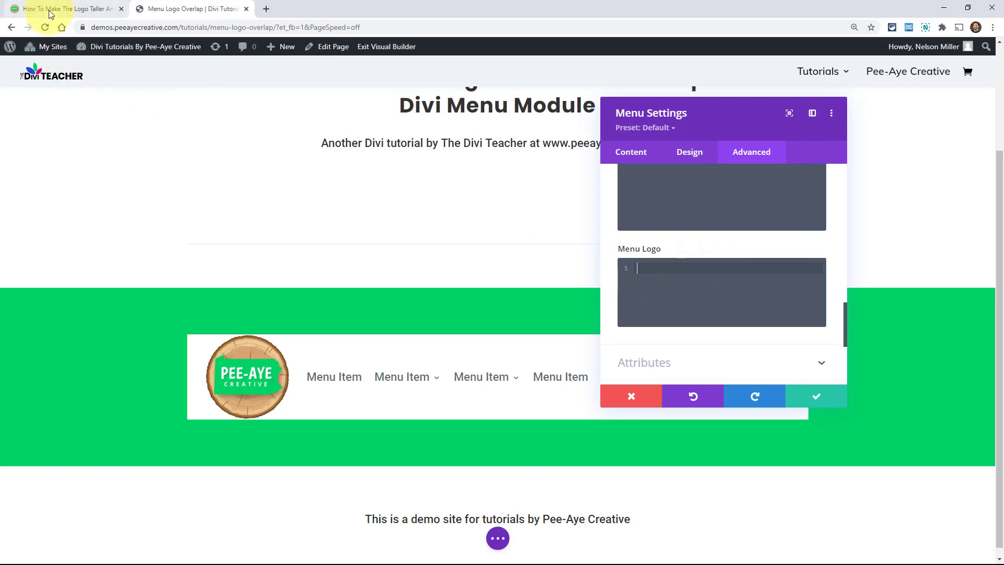
click(63, 9)
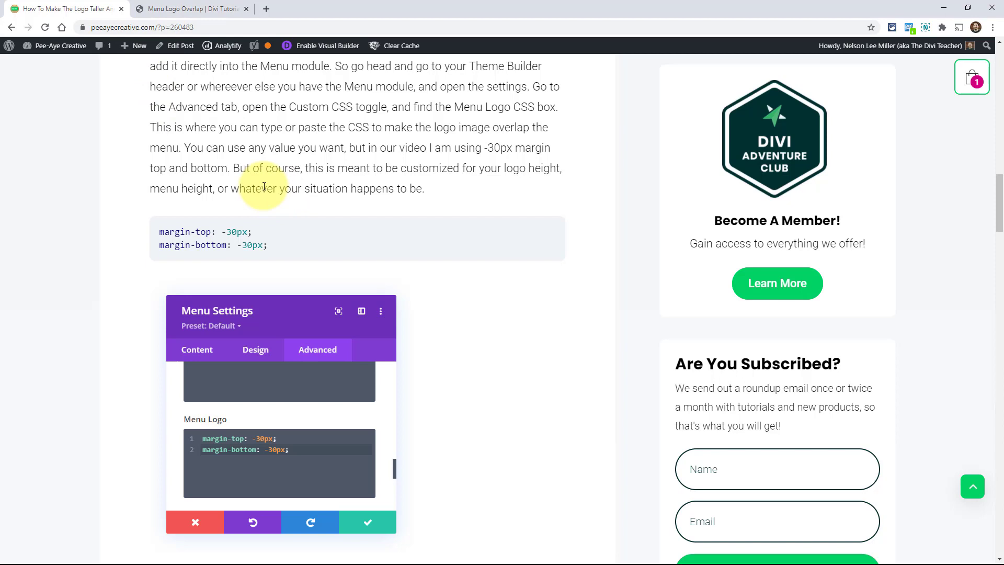
Step: Back in the builder, begin the Menu Logo CSS with the word margin
click(192, 8)
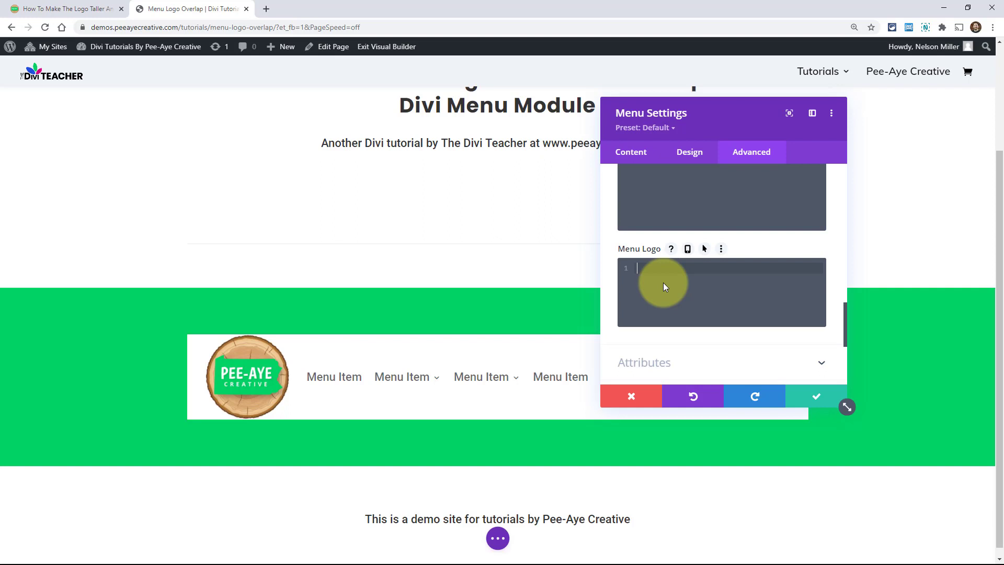
text(margin)
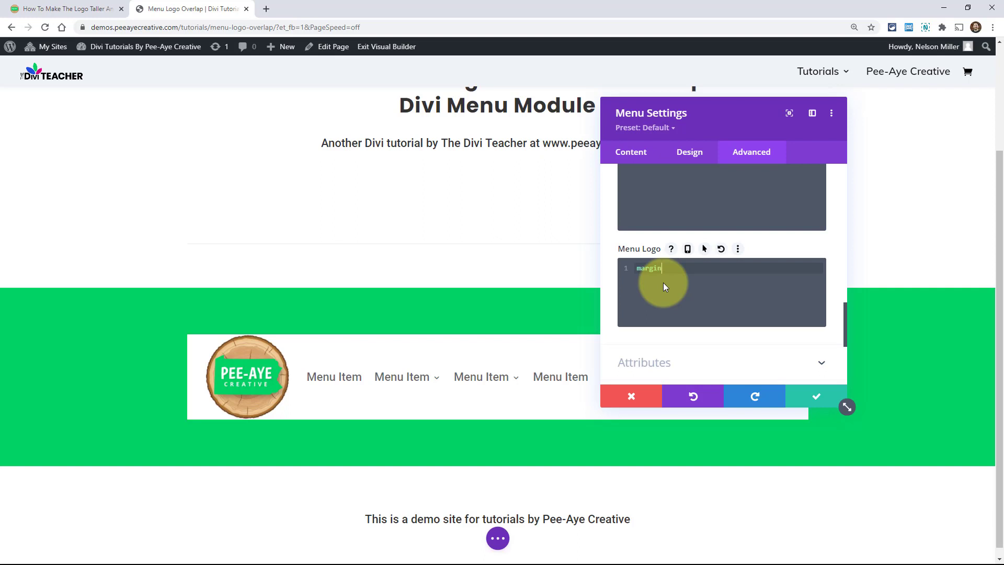
Step: Give the menu logo margin-top: -30px and margin-bottom: -30px so it overhangs the bar
text(-top:)
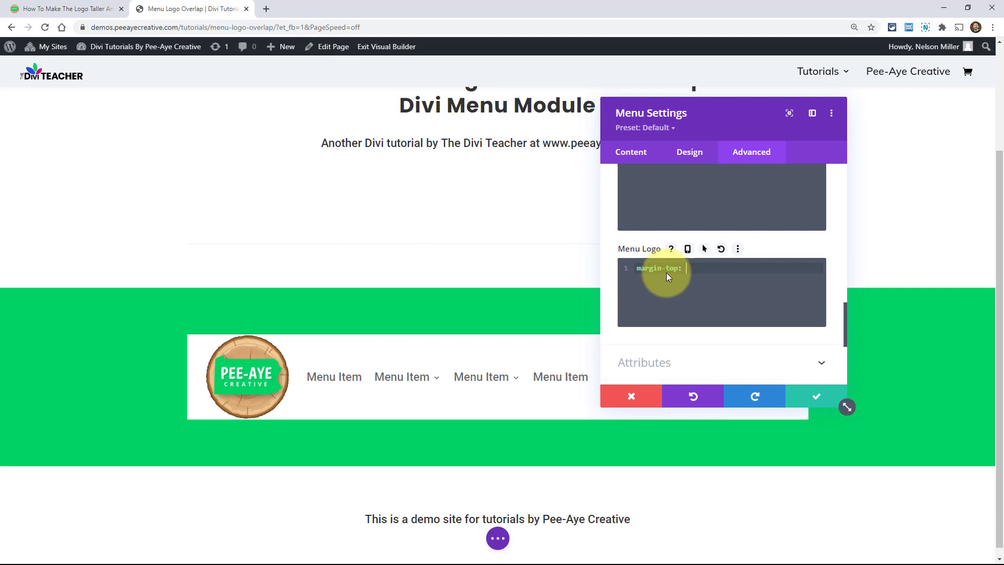
text(-30px;)
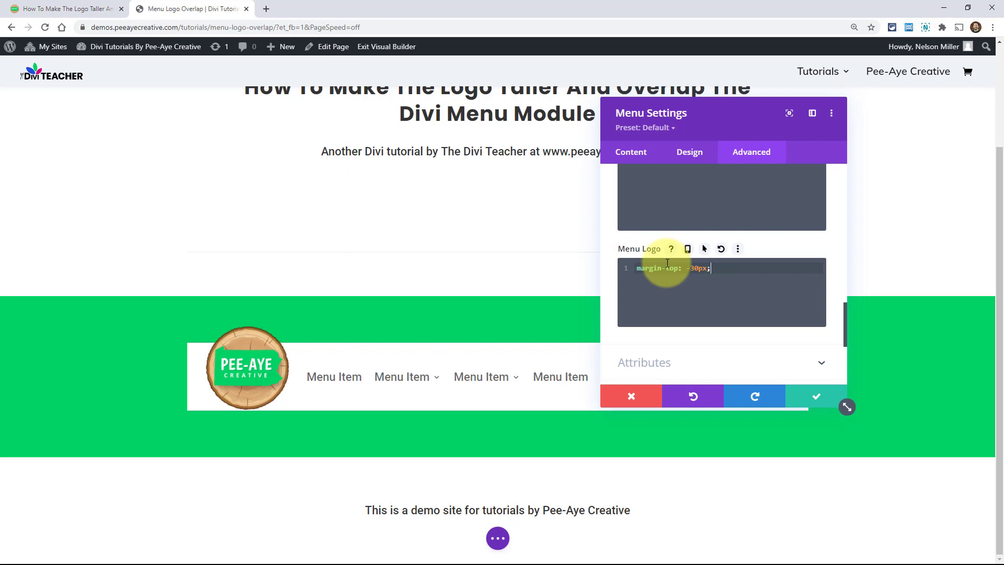
text(mar)
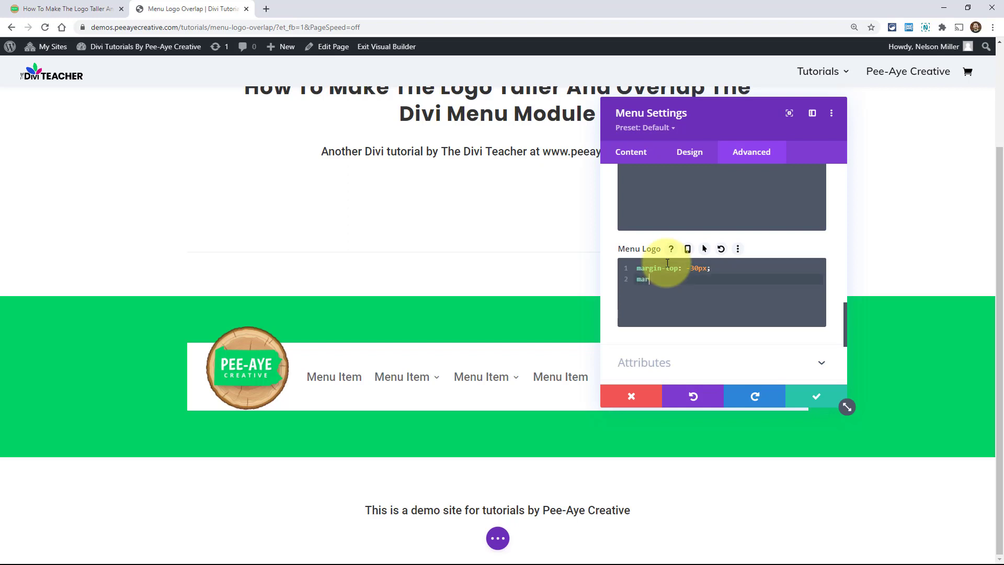
text(gin-)
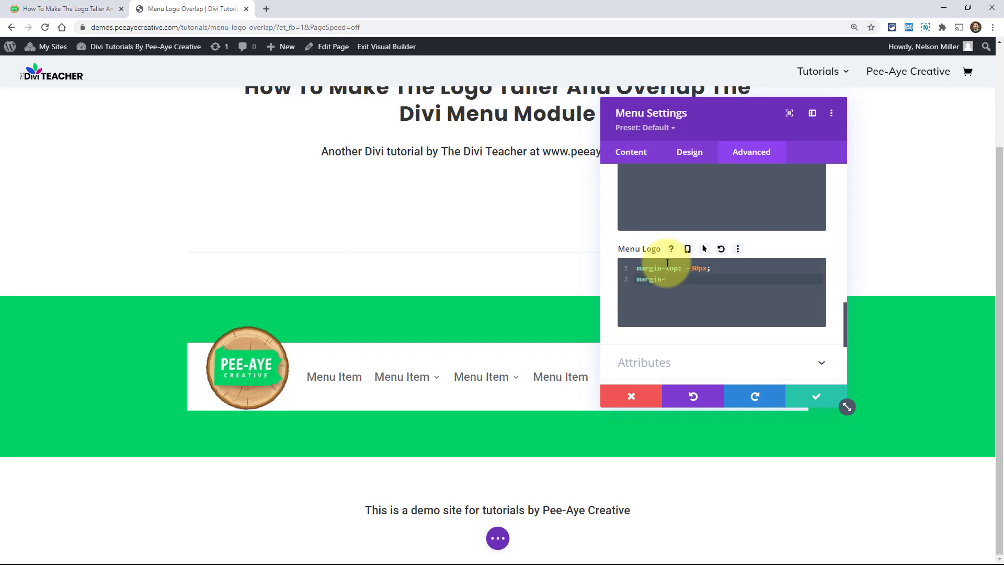
text(bottom)
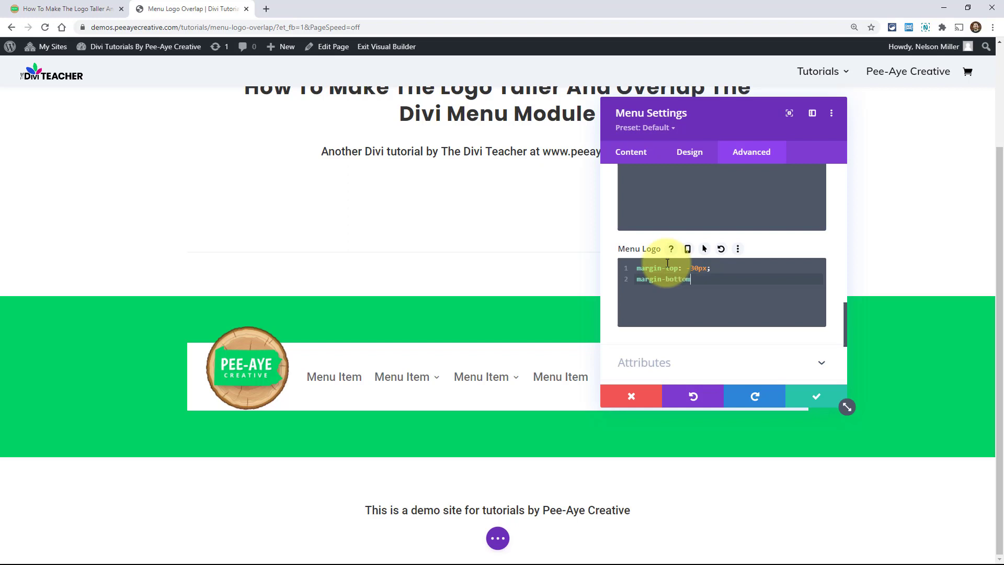
text(-3)
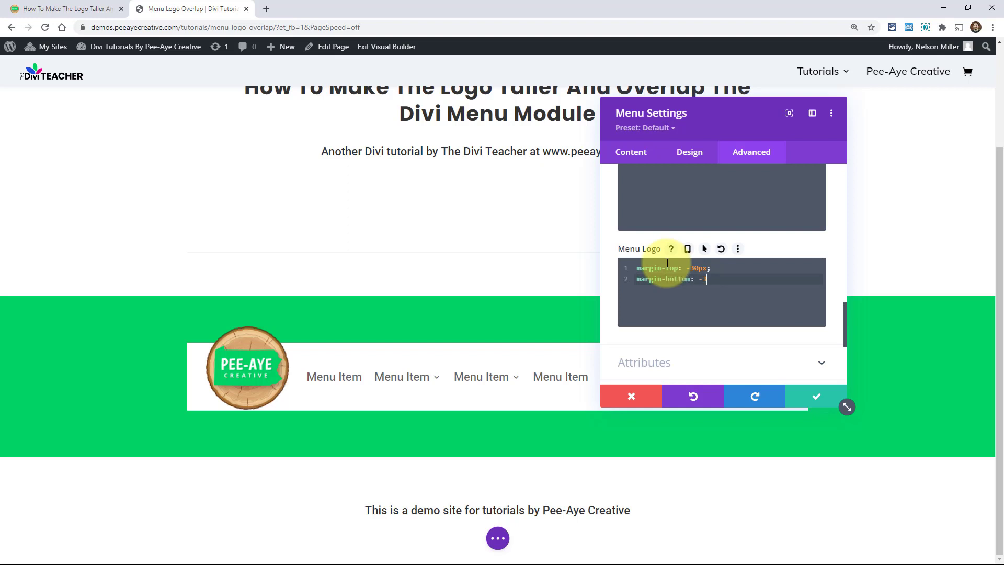
text(0px;)
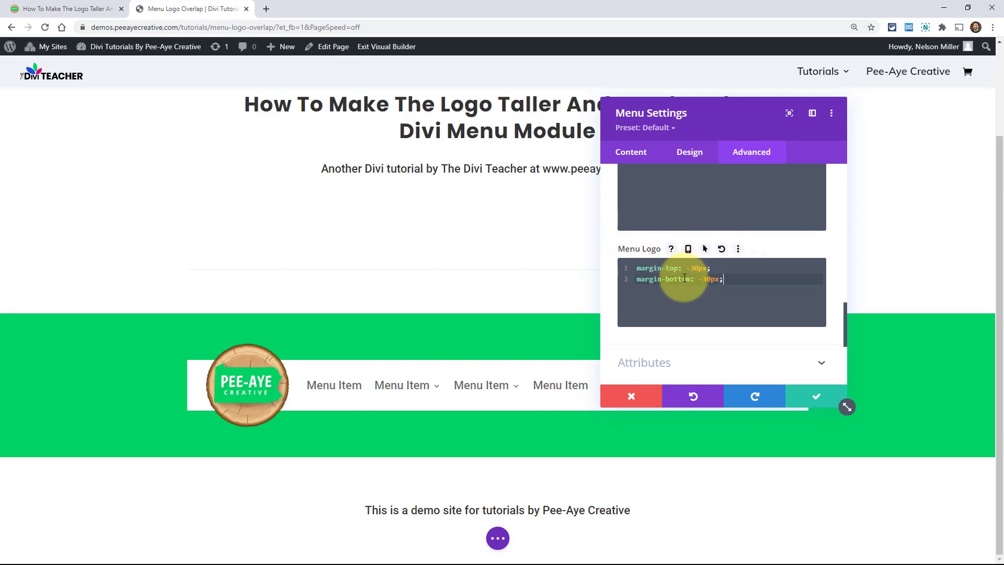
mouse_move(710, 297)
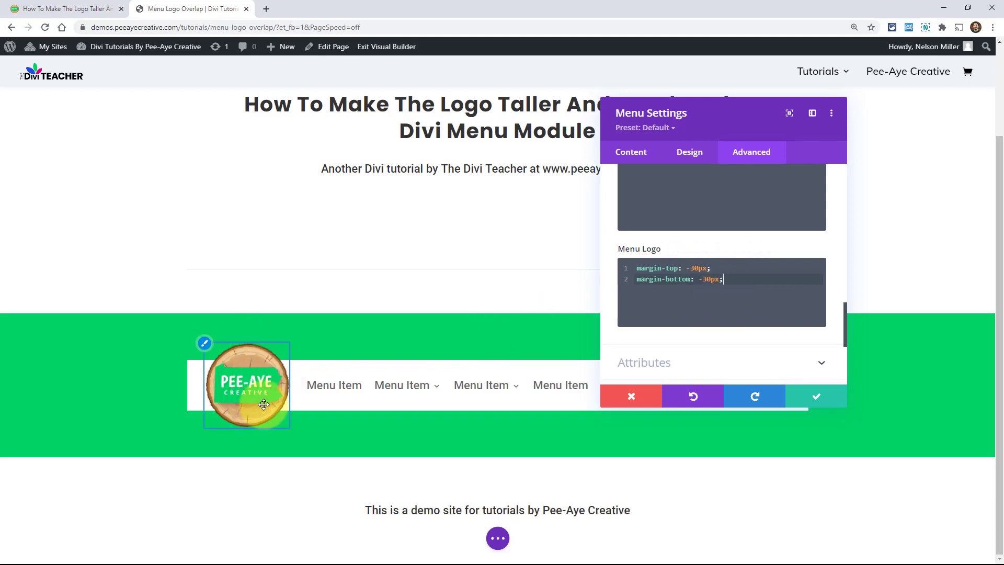
mouse_move(407, 385)
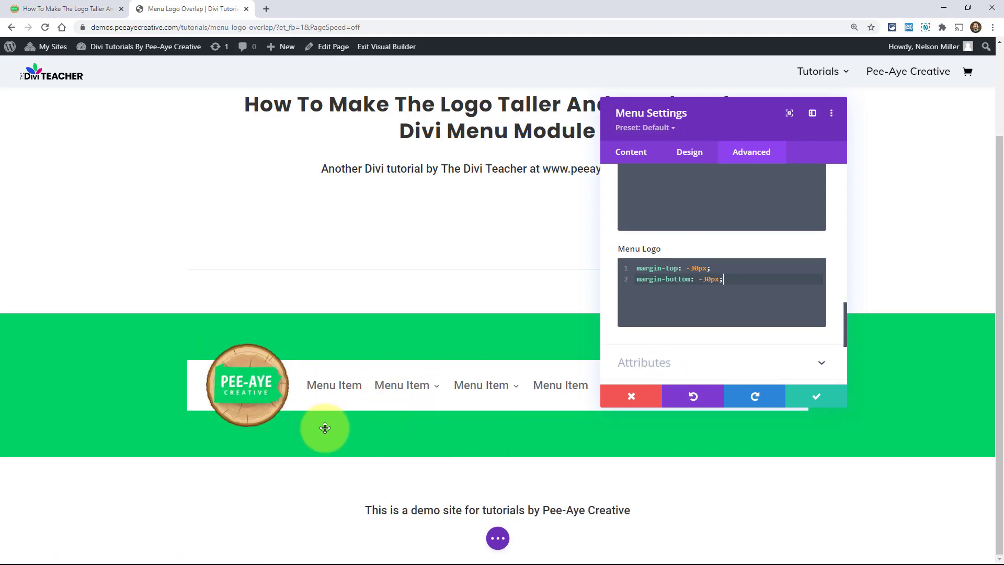
scroll(down, 3)
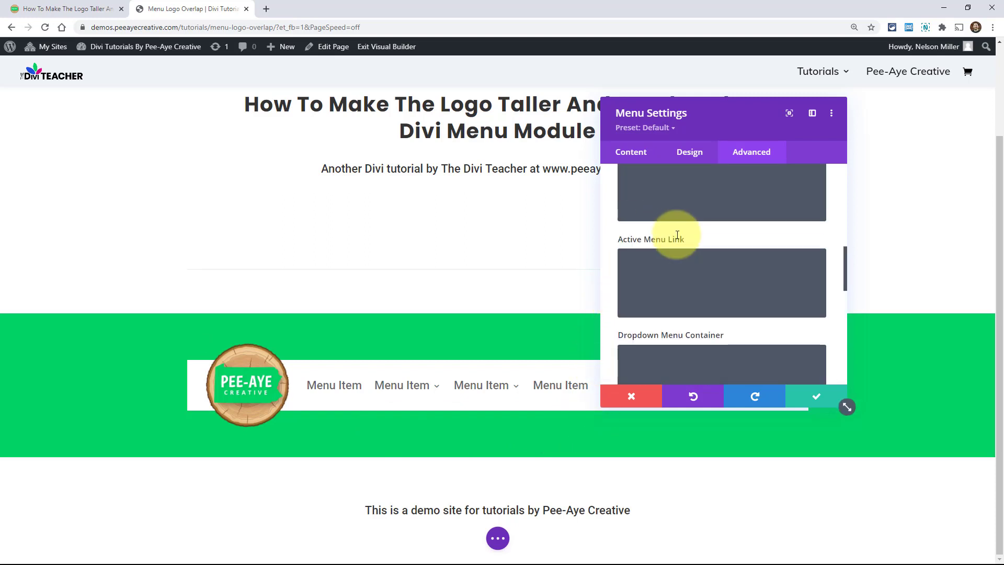
click(689, 152)
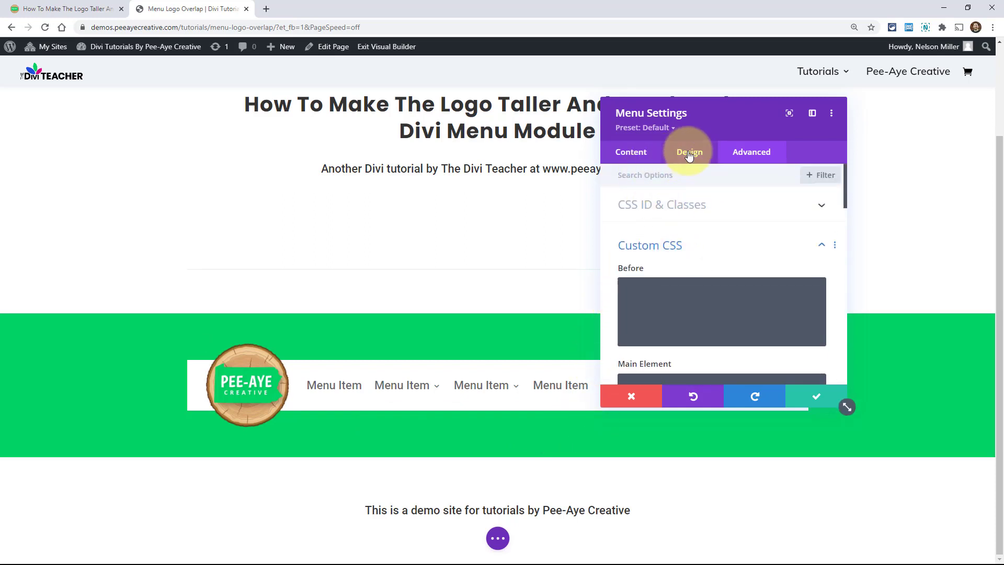
click(689, 152)
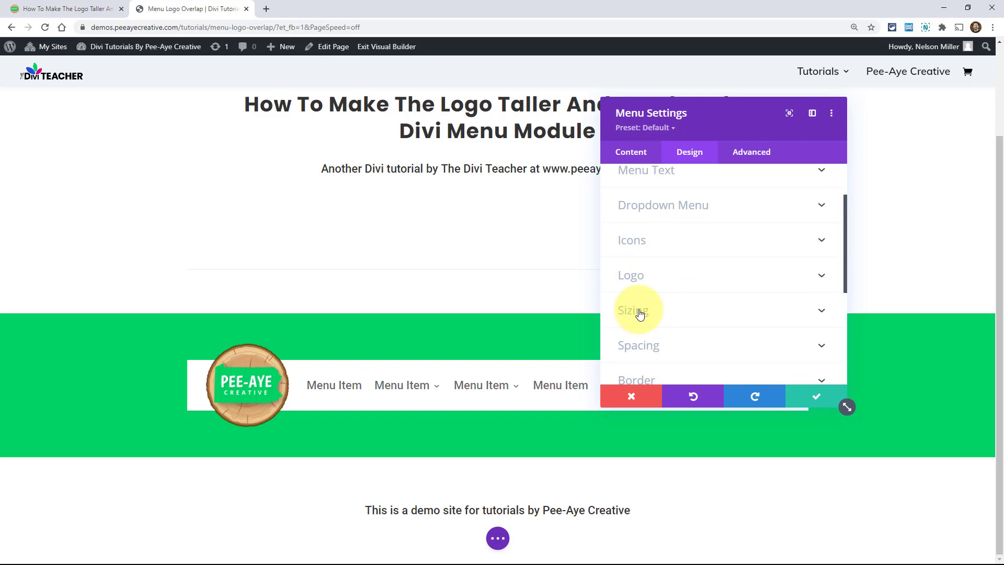
click(637, 310)
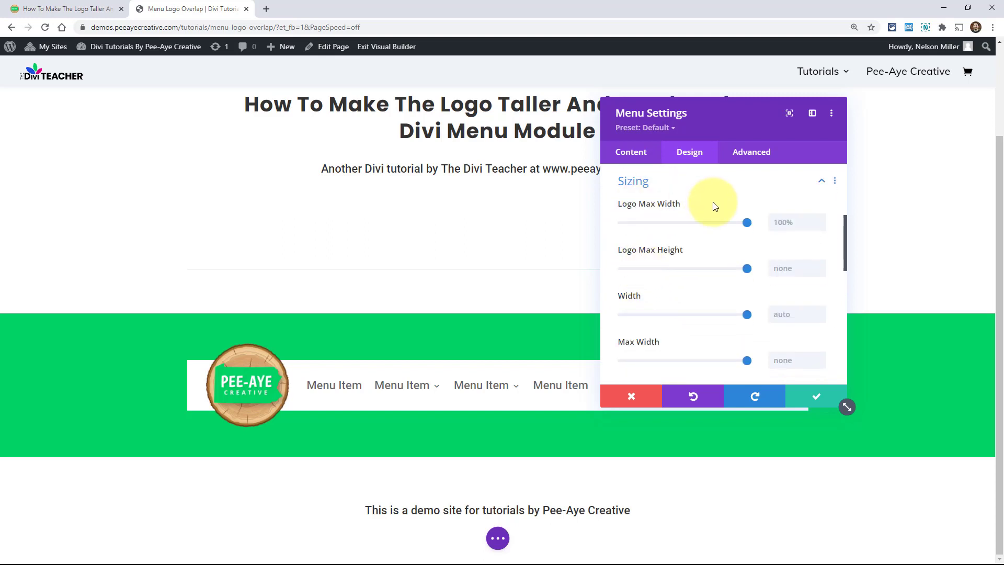
mouse_move(694, 260)
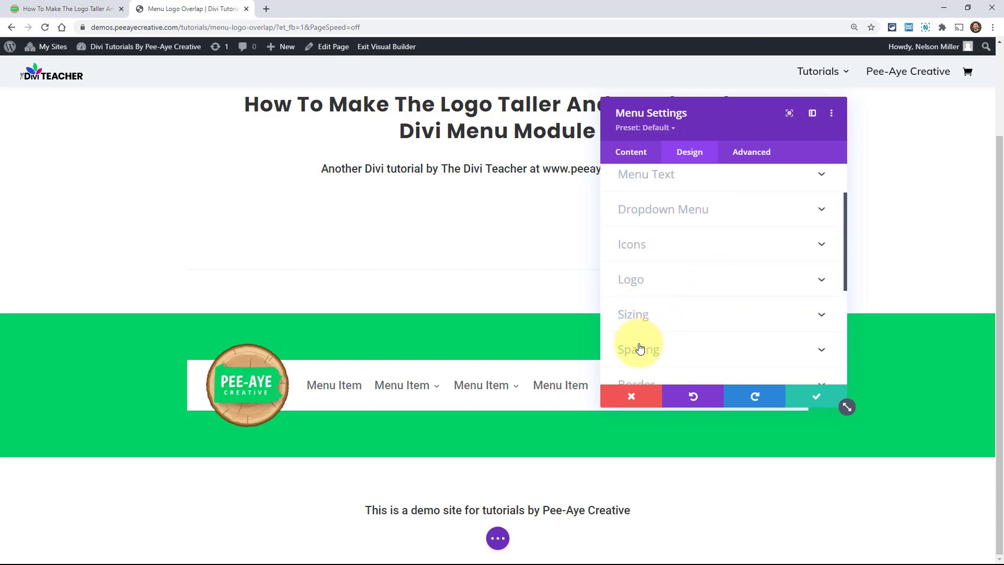
click(639, 349)
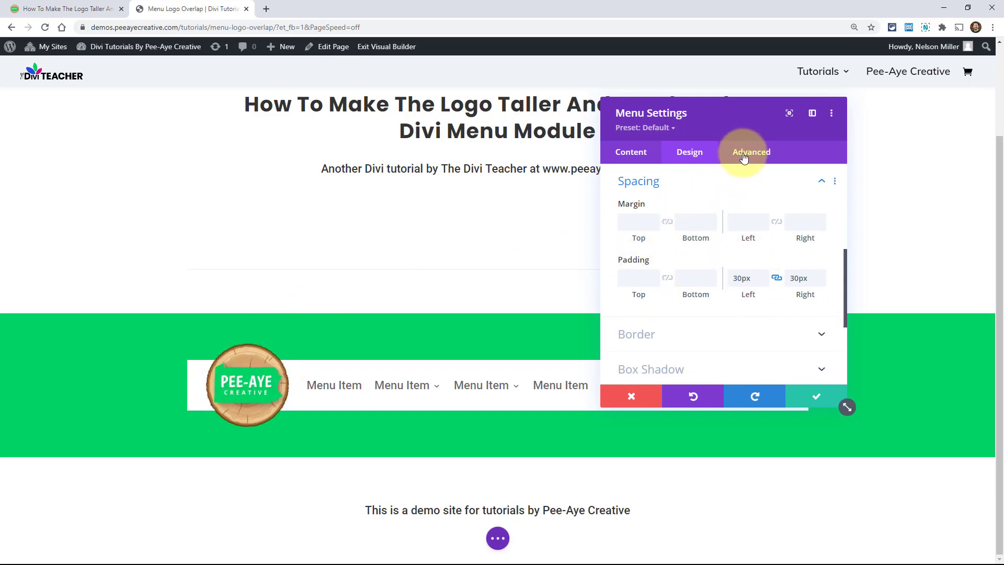
click(752, 152)
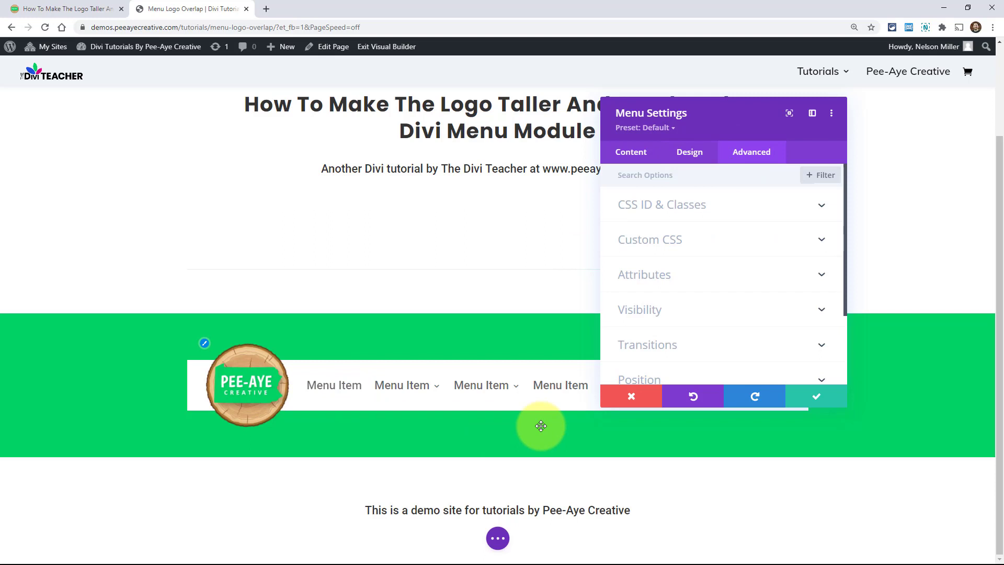
click(815, 396)
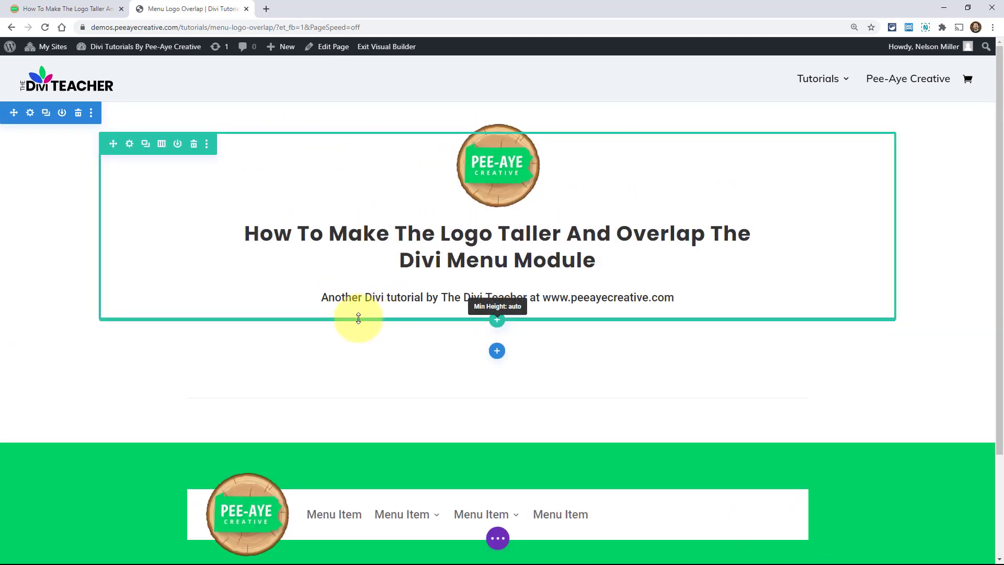
mouse_move(398, 365)
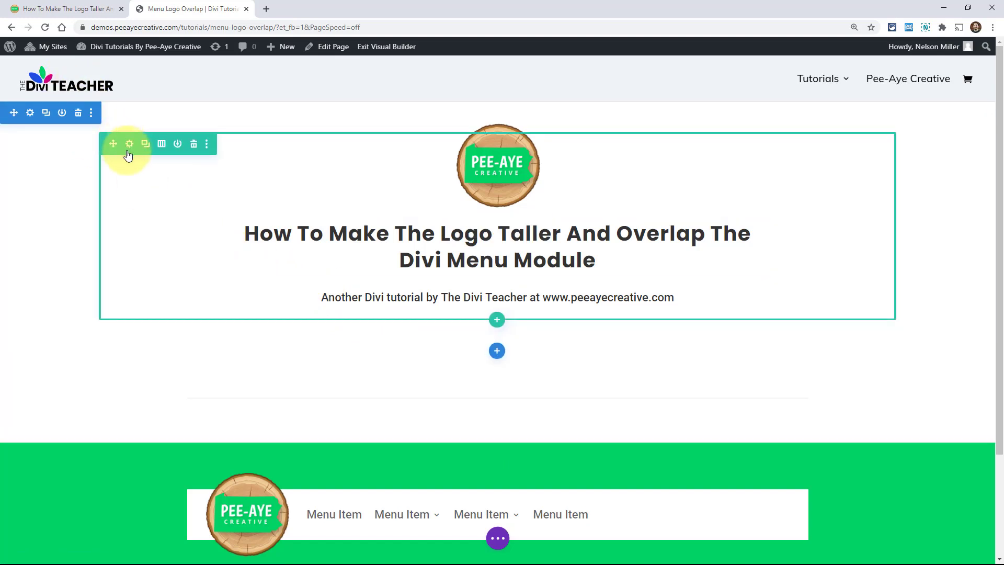
mouse_move(128, 143)
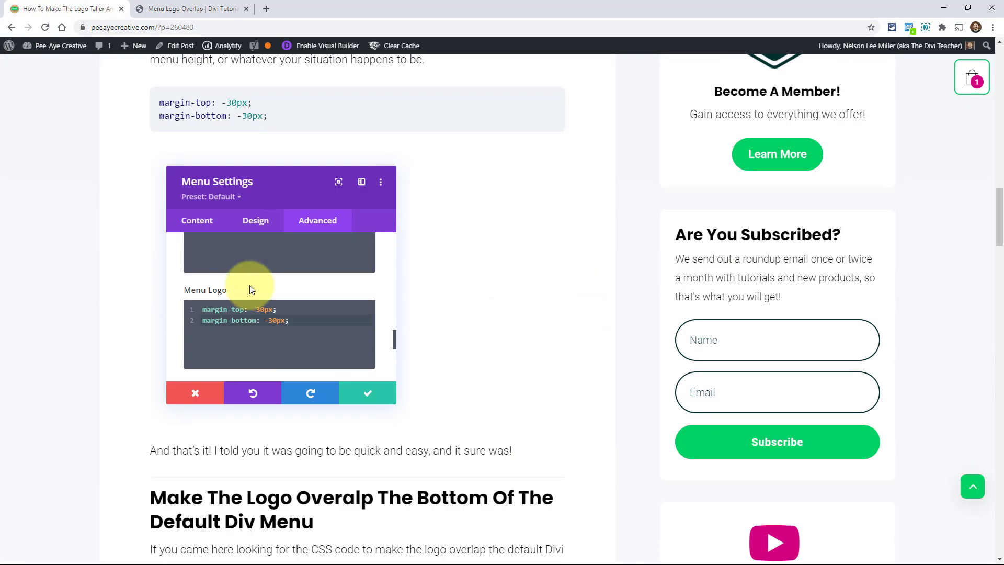
Step: View the tutorial's logo-height media-query snippet and return to the demo page
scroll(down, 3)
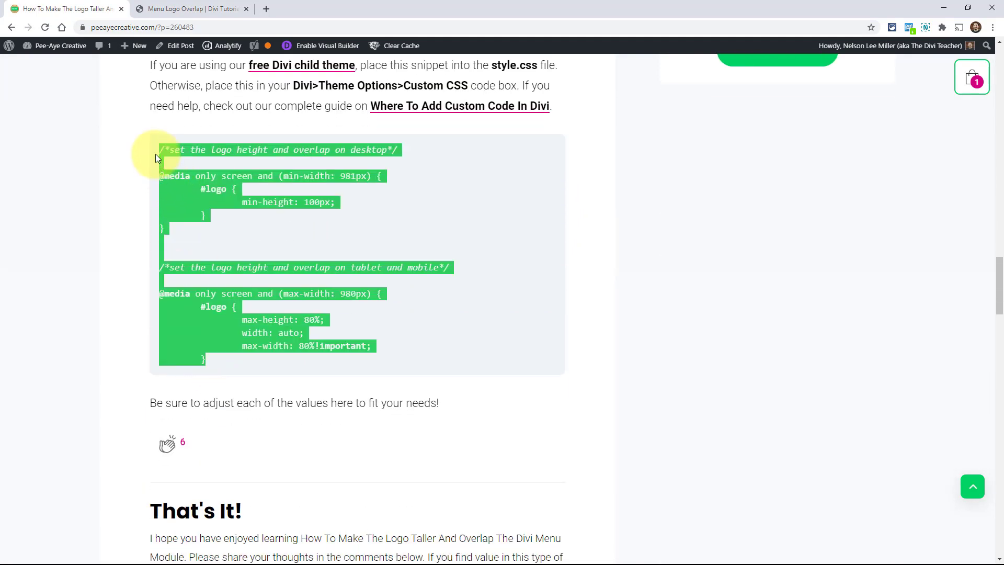
click(192, 9)
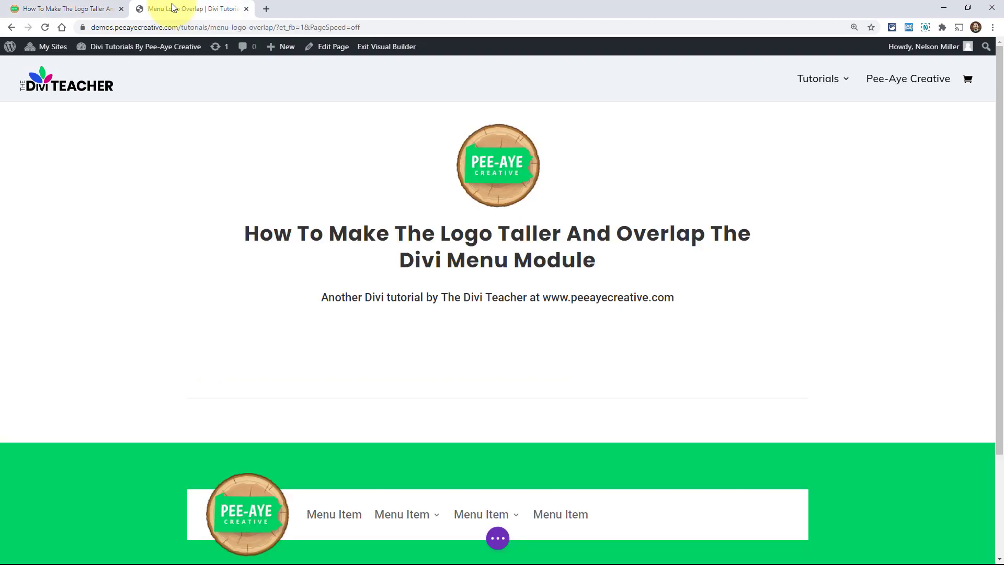
Step: Reach the whole page's Advanced settings for its Custom CSS box
click(498, 538)
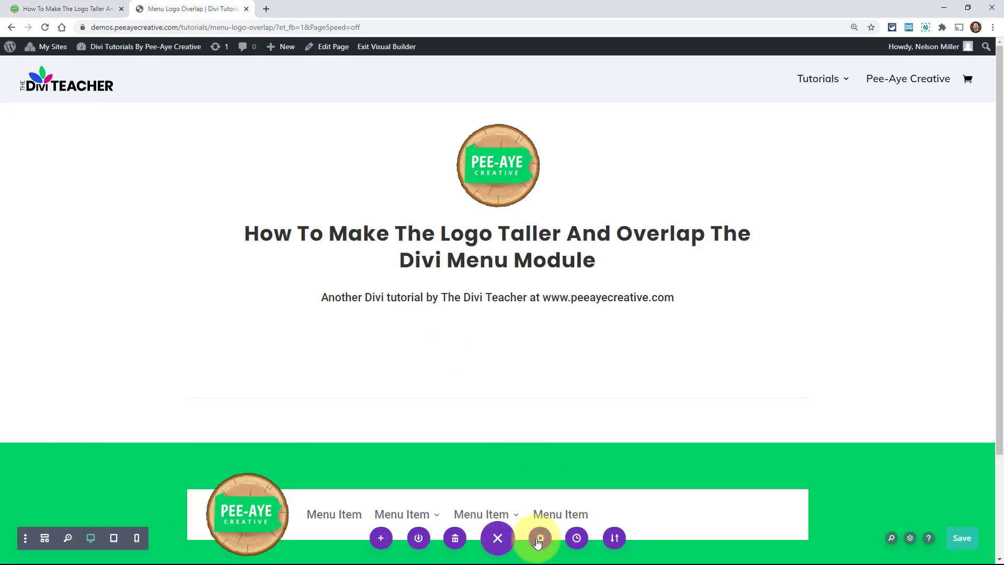
click(540, 537)
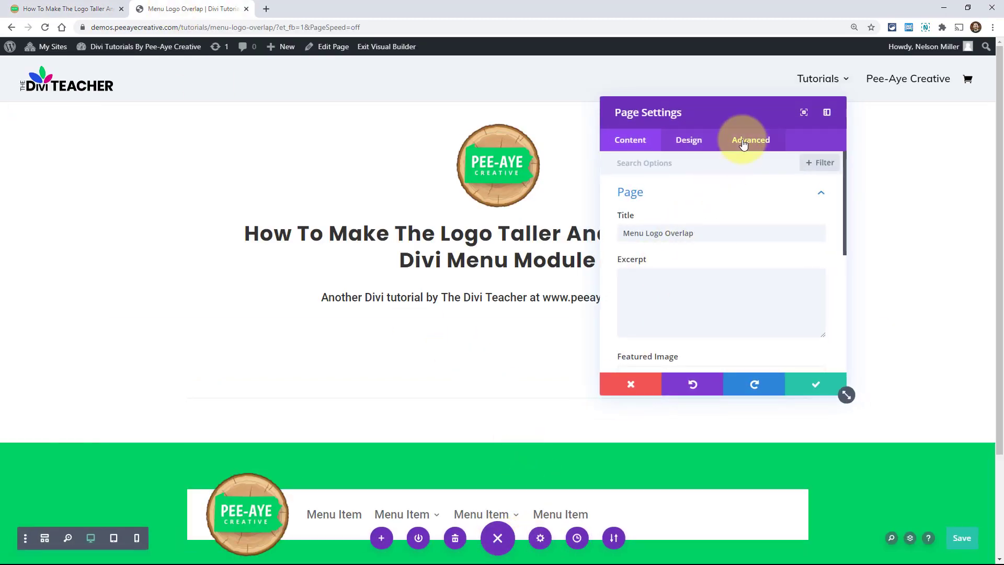
click(750, 140)
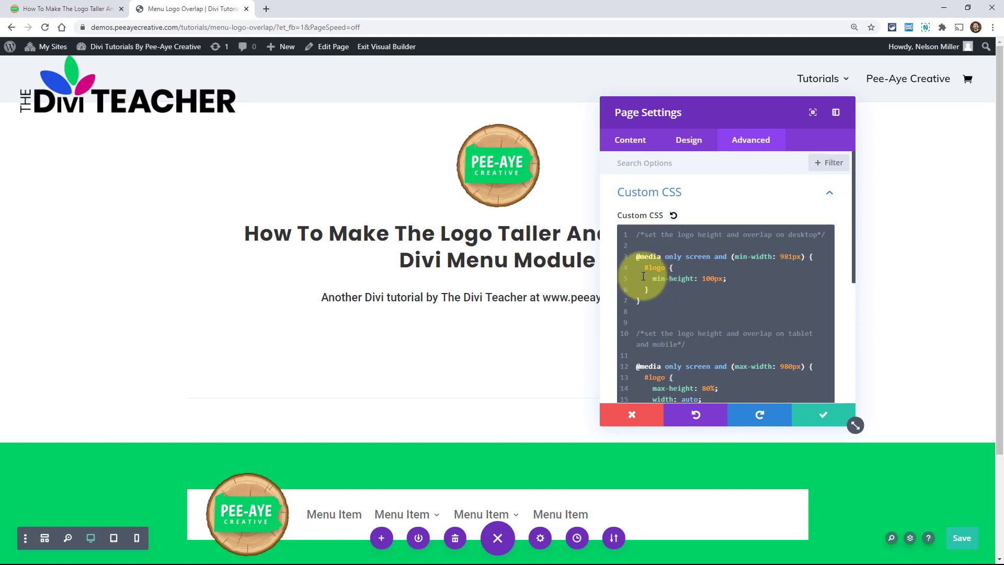
mouse_move(75, 69)
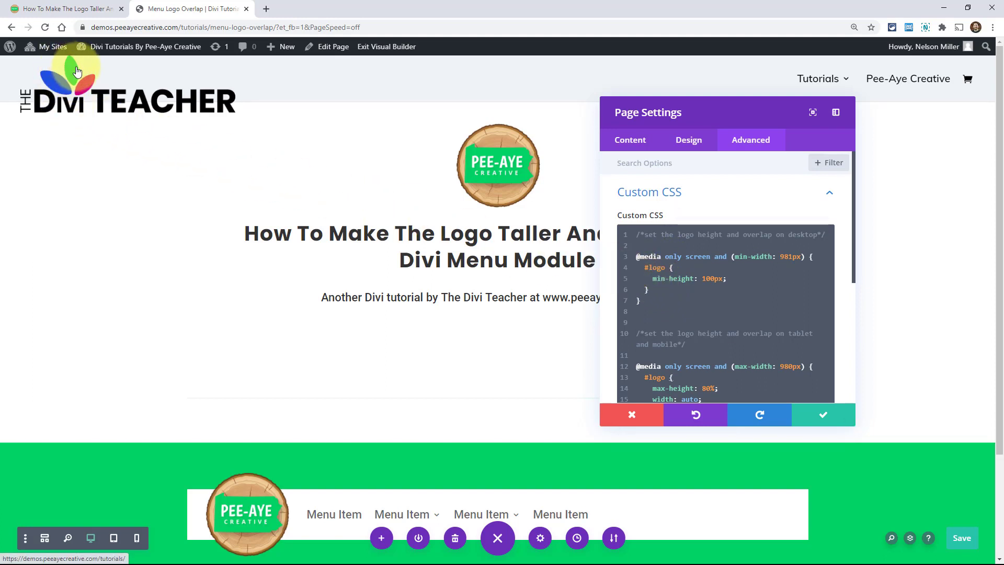
mouse_move(484, 270)
text(margin-to)
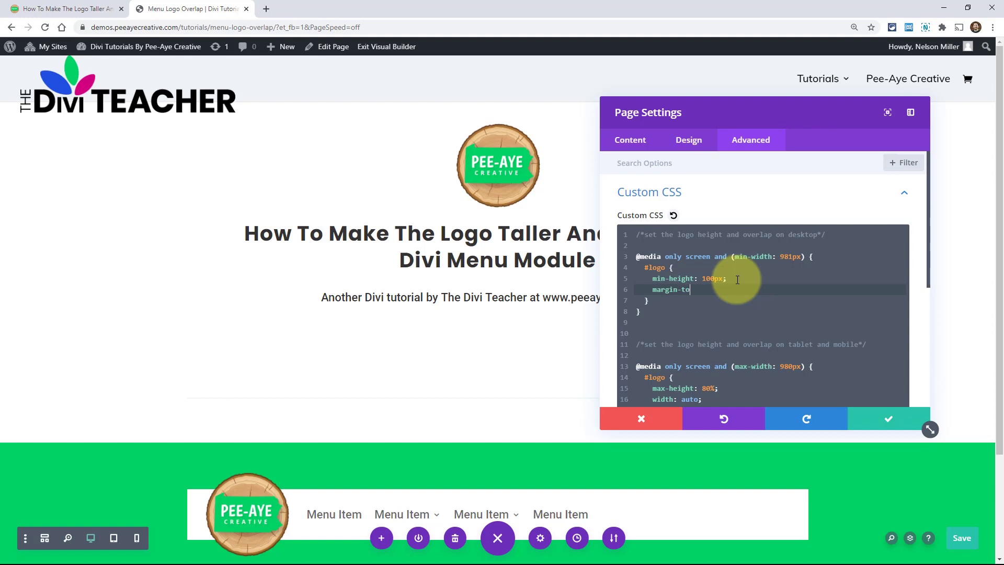
Step: Add margin-top: 10px below min-height: 100px in the desktop #logo rule
text(p:)
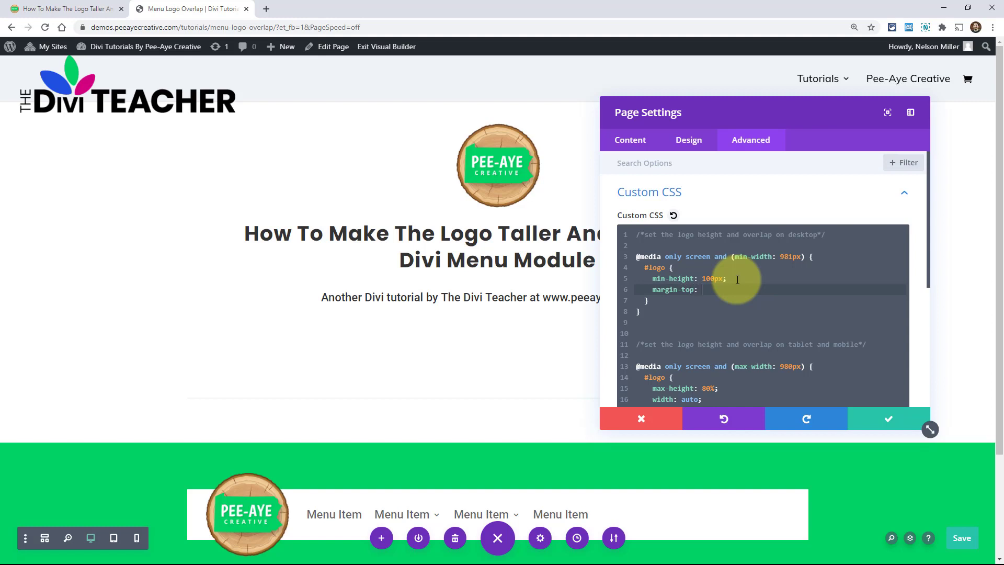
text(10px;)
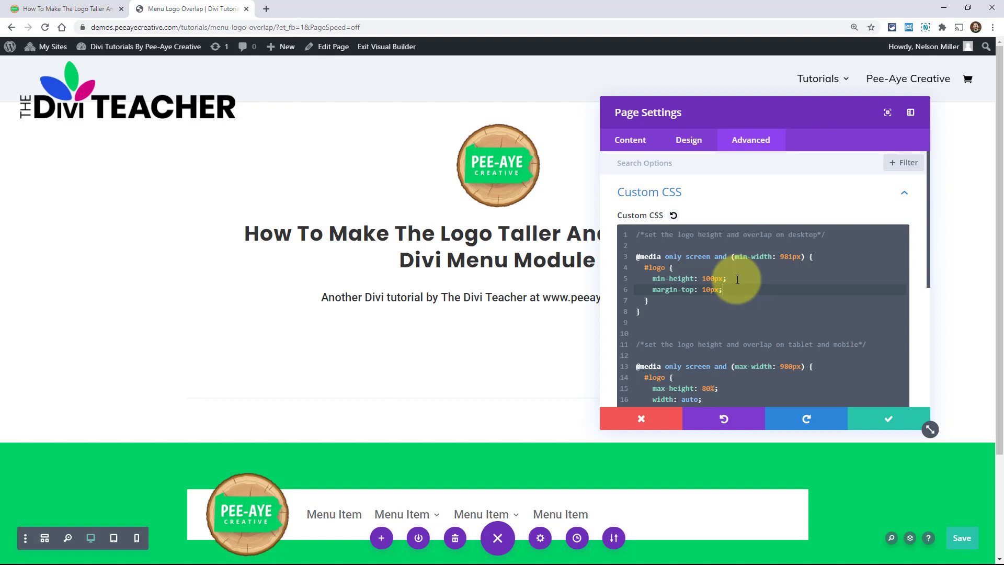
mouse_move(671, 210)
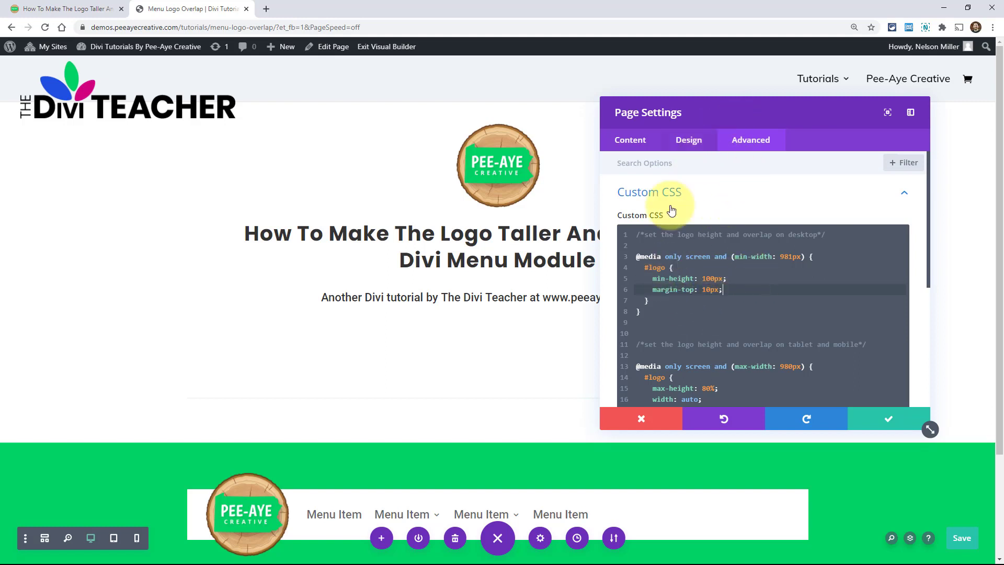
mouse_move(91, 120)
text(8)
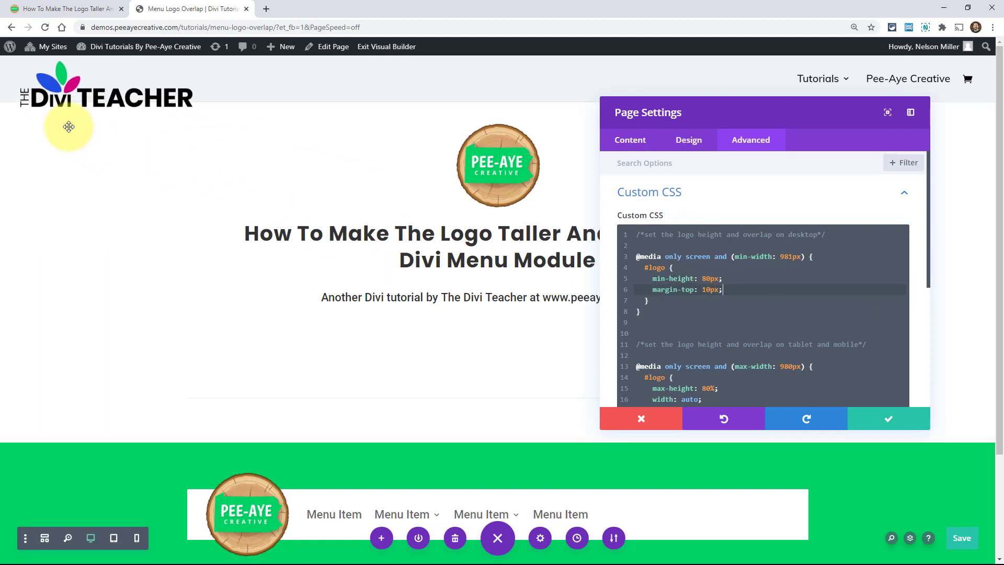
mouse_move(23, 108)
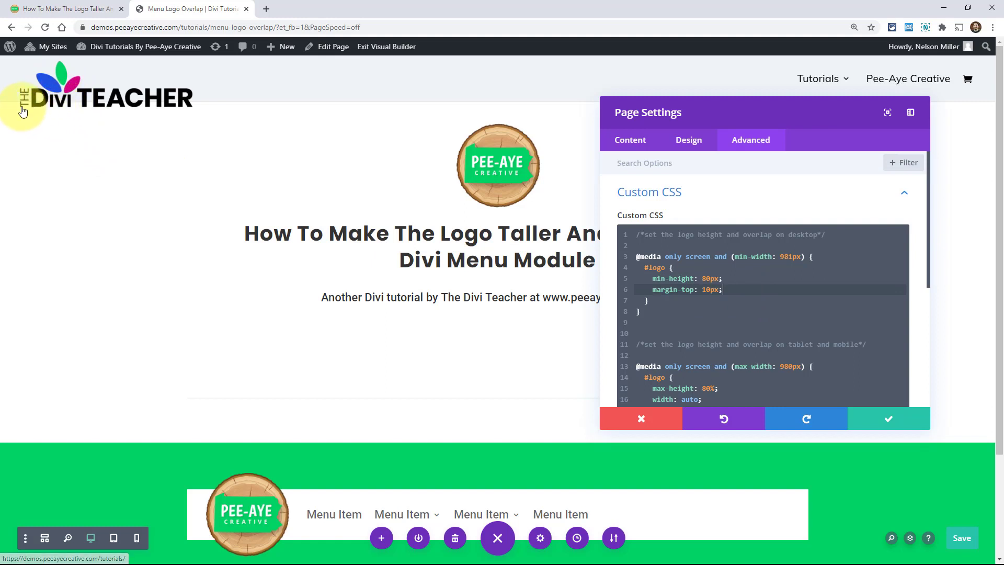
mouse_move(214, 80)
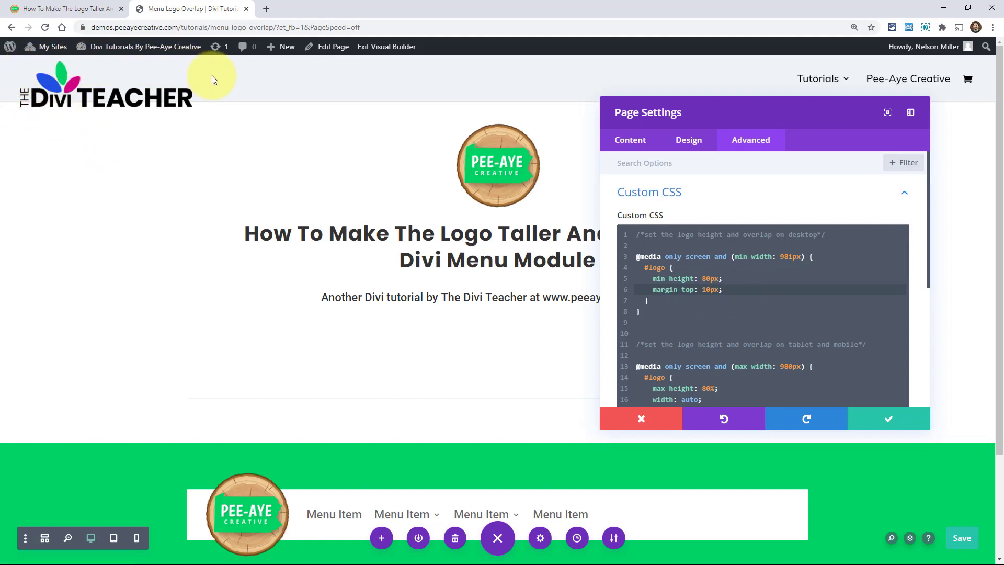
mouse_move(200, 107)
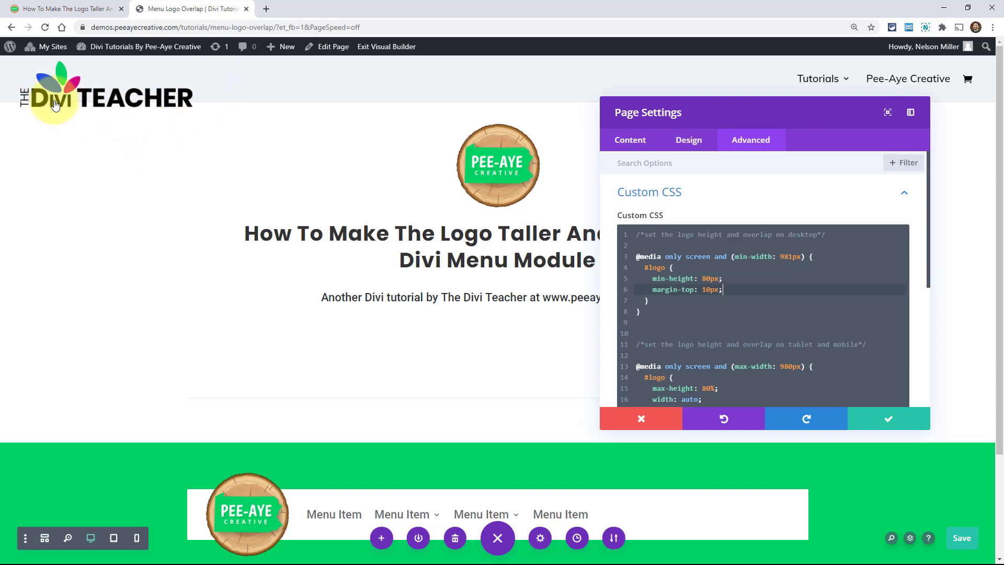
mouse_move(211, 103)
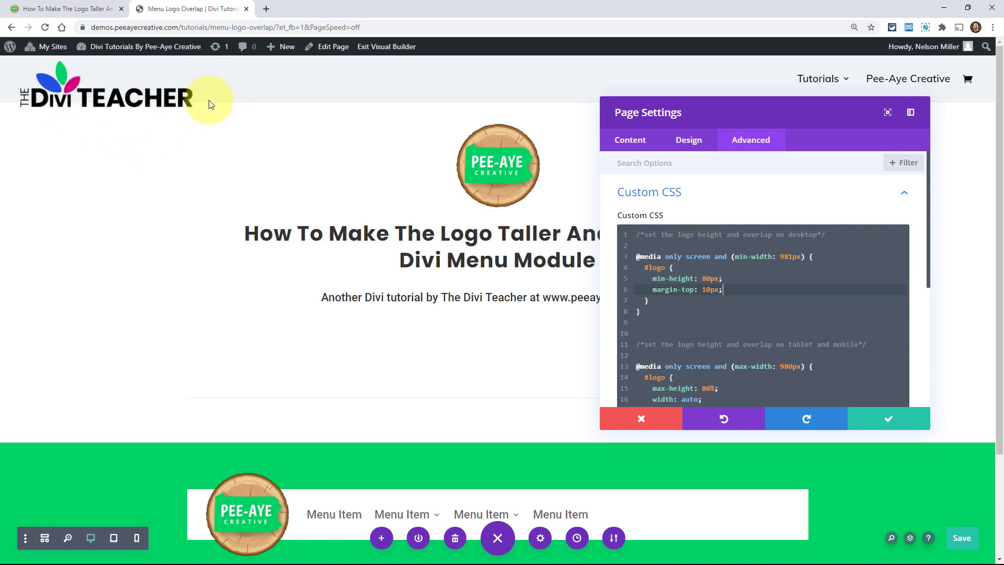
mouse_move(228, 87)
text(2)
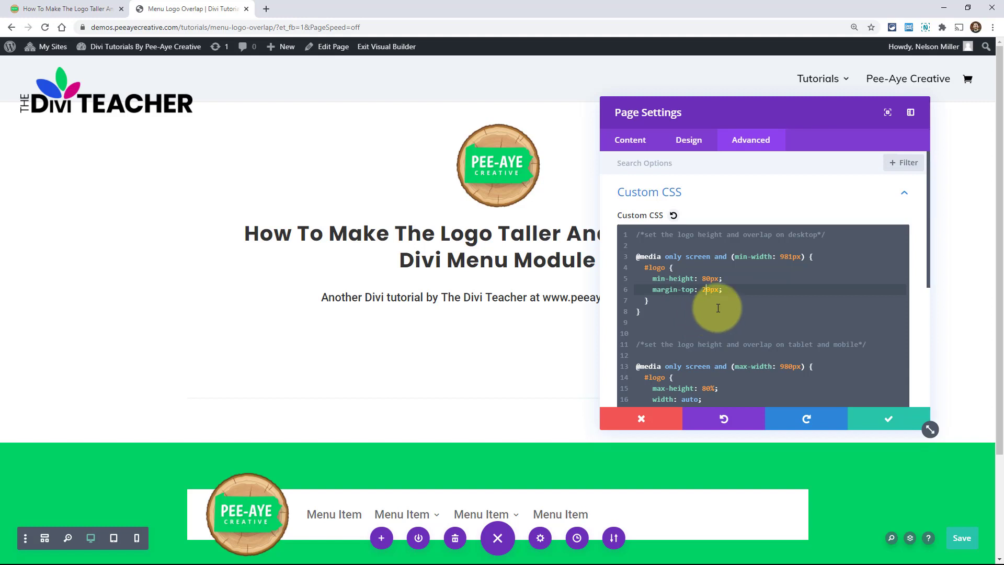
mouse_move(710, 316)
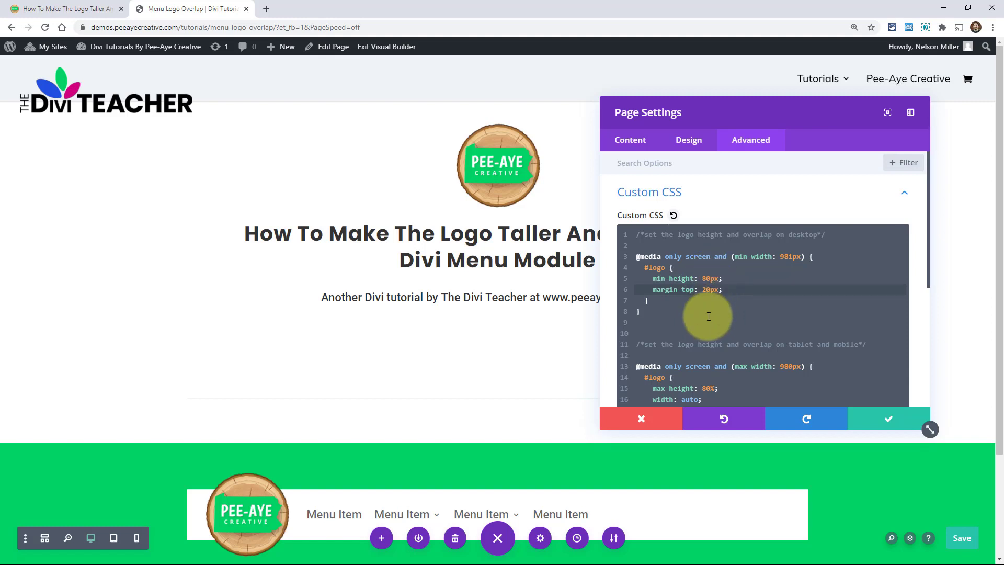
mouse_move(689, 331)
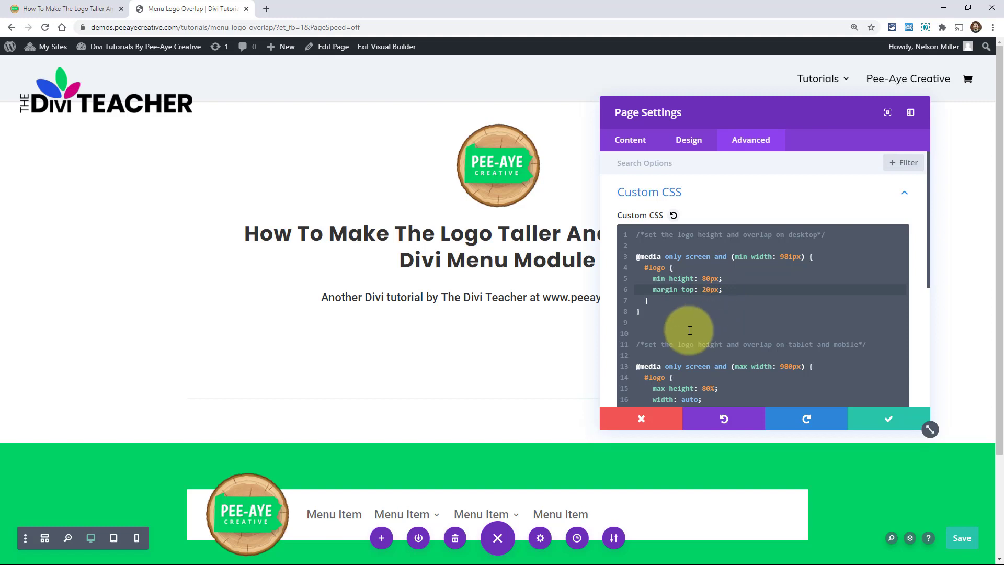
mouse_move(695, 348)
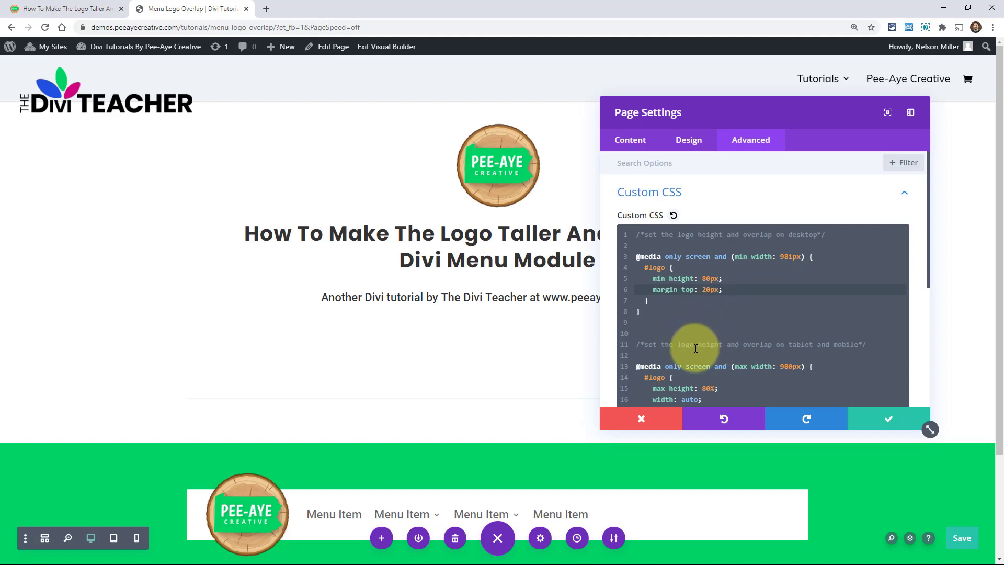
mouse_move(709, 346)
text(max-width: 80%!important;)
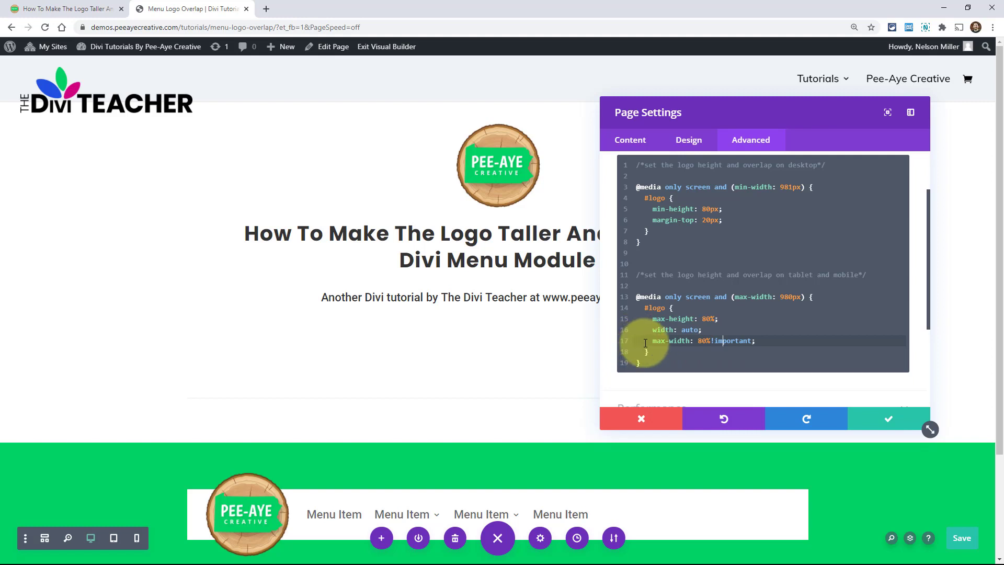
Step: Save the page settings with the CSS and exit the Visual Builder to the live page
click(887, 418)
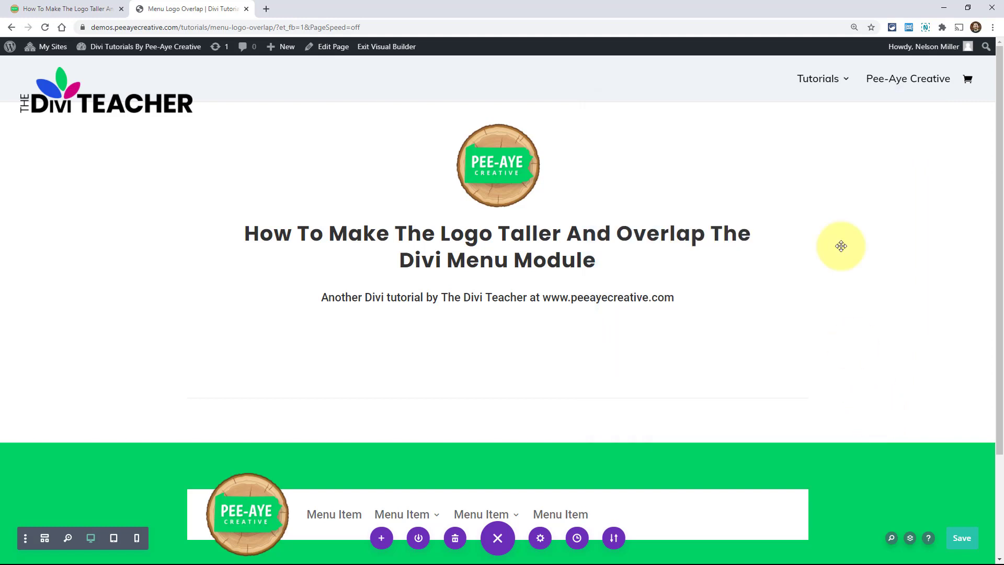
mouse_move(386, 46)
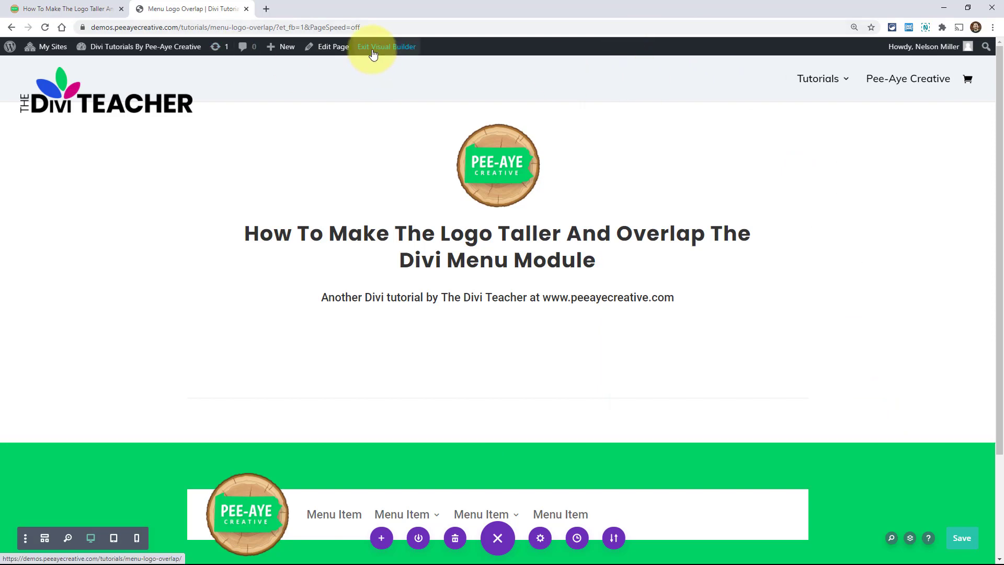
click(386, 46)
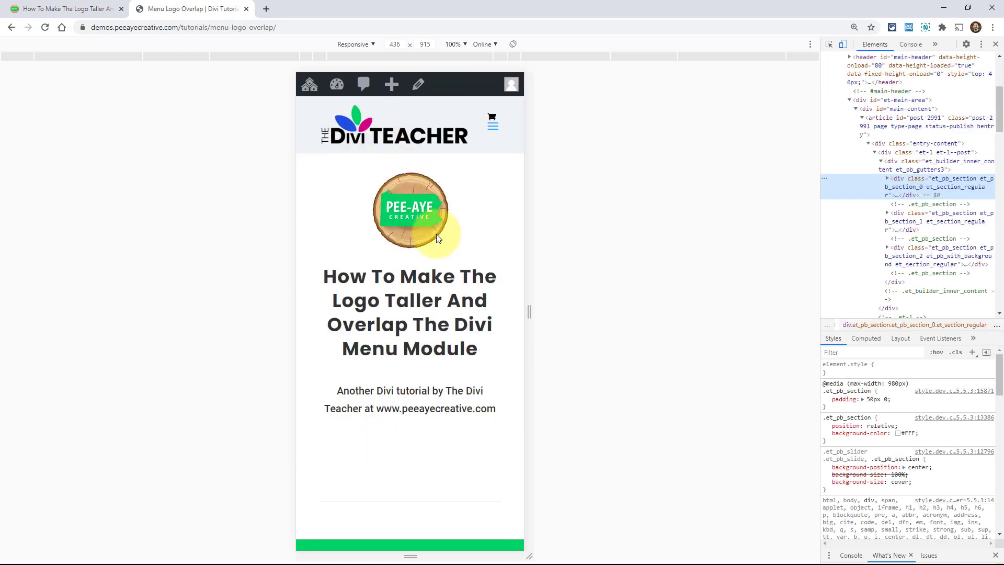
mouse_move(436, 140)
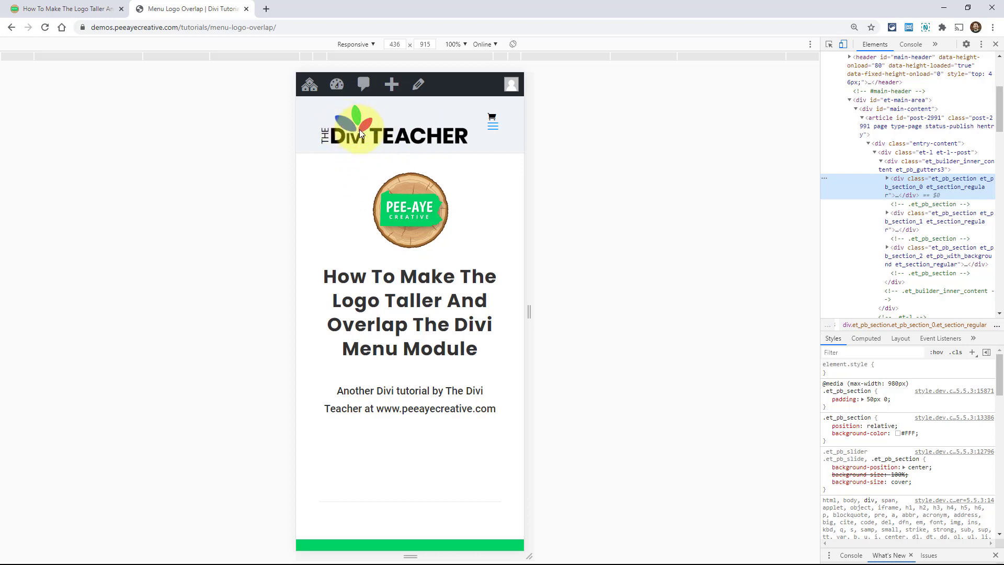
mouse_move(386, 149)
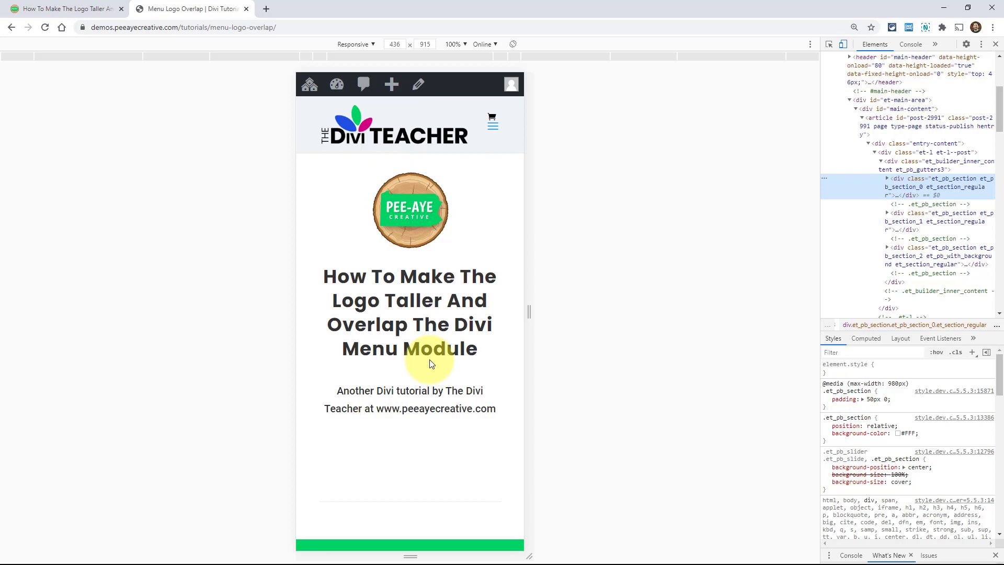
mouse_move(315, 149)
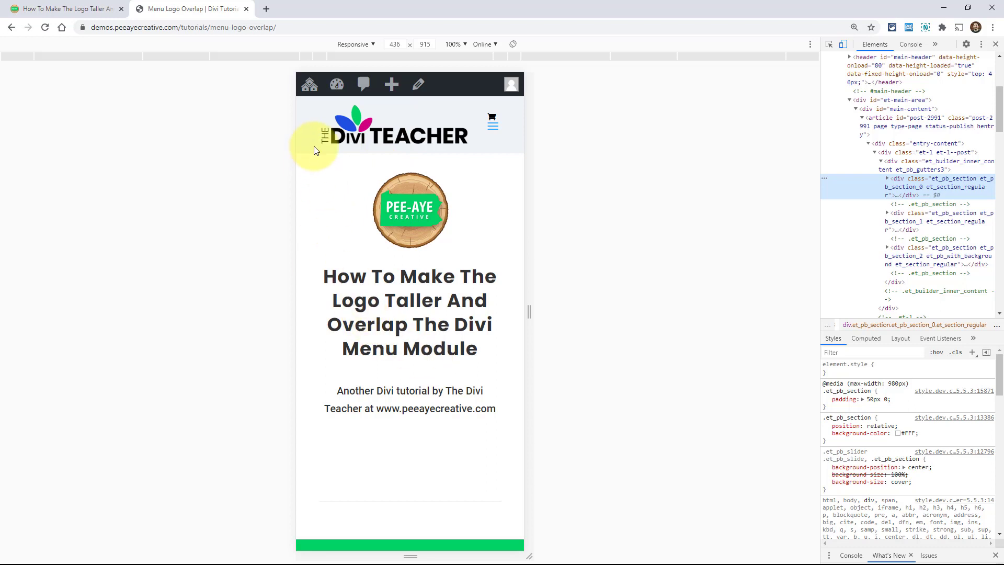
mouse_move(319, 128)
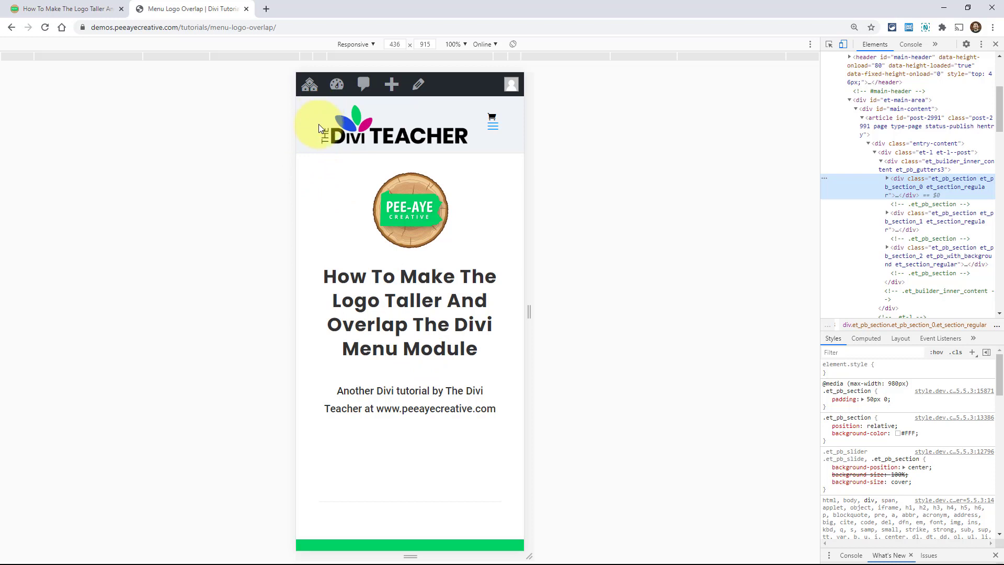
mouse_move(365, 167)
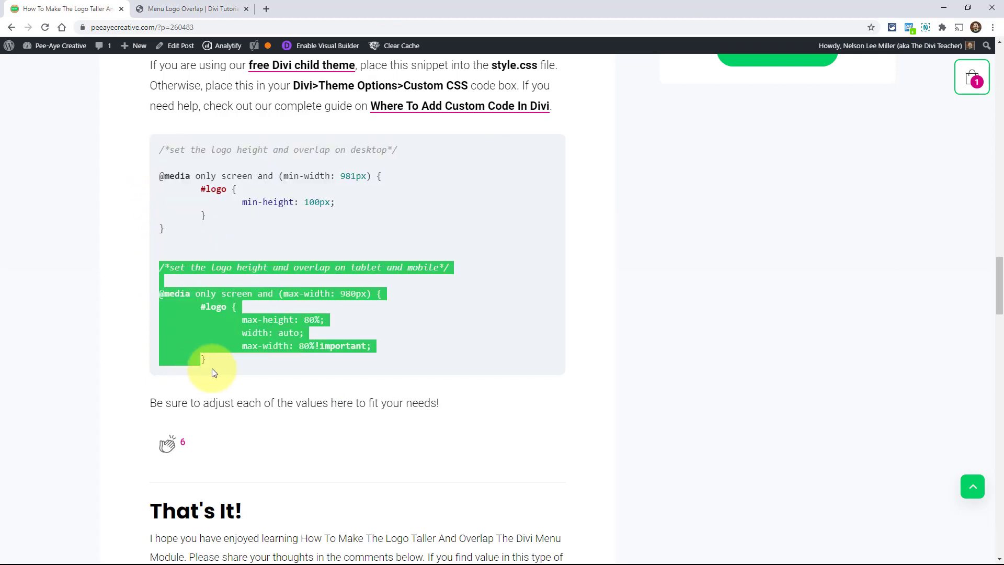
Step: Return to the 'Make The Logo Overlap The Top And Bottom' section with the -30px margin snippet
click(212, 371)
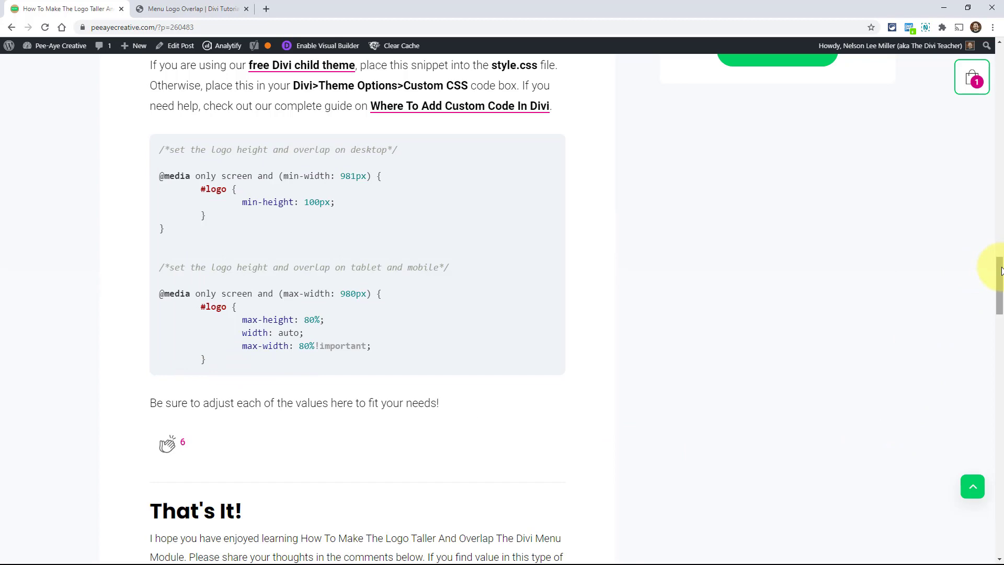
scroll(up, 3)
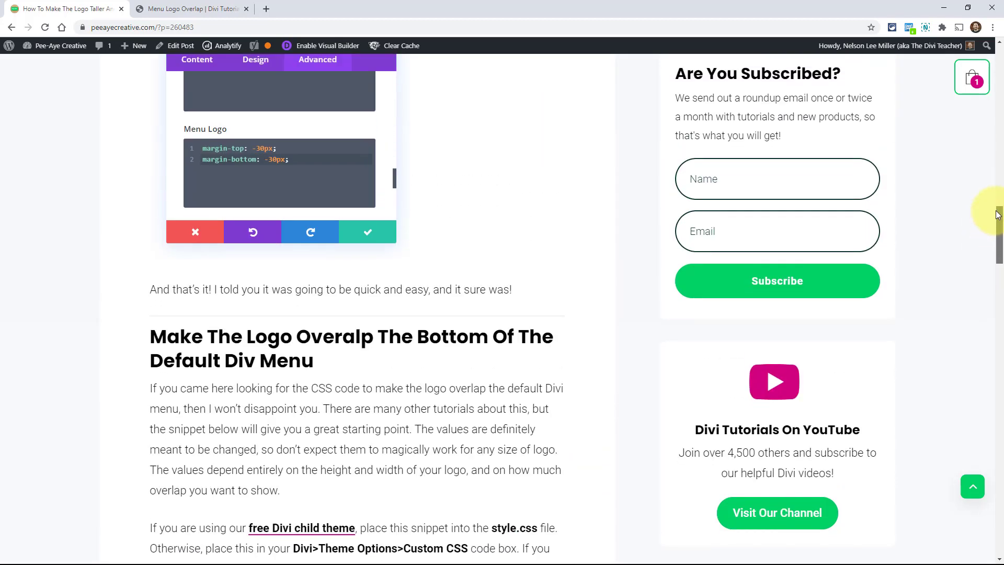
scroll(up, 3)
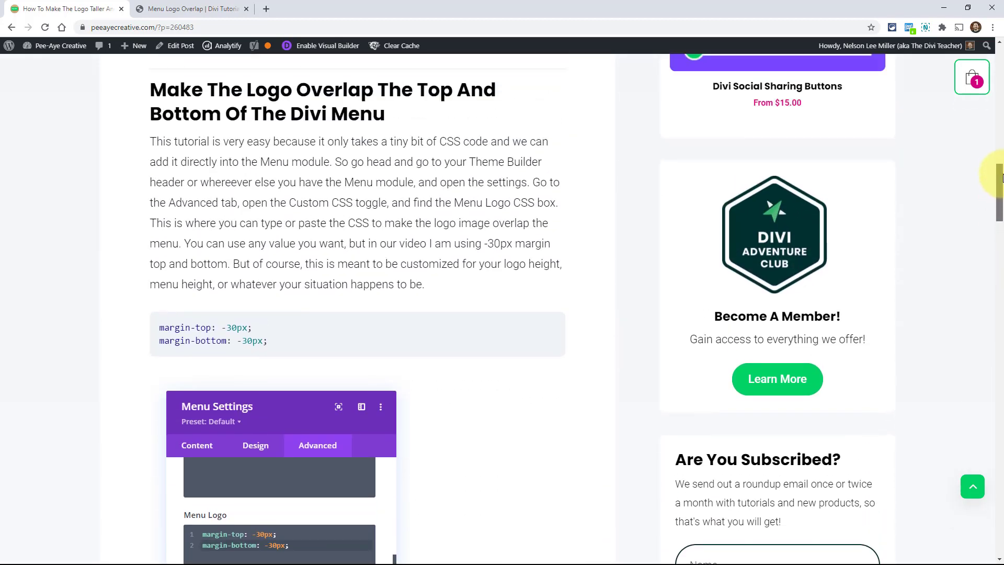
scroll(up, 3)
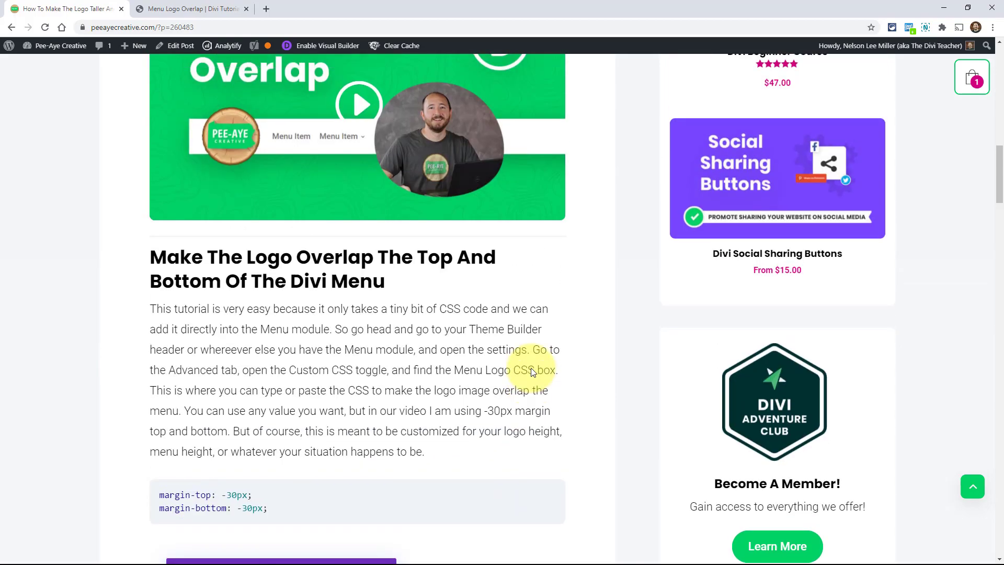